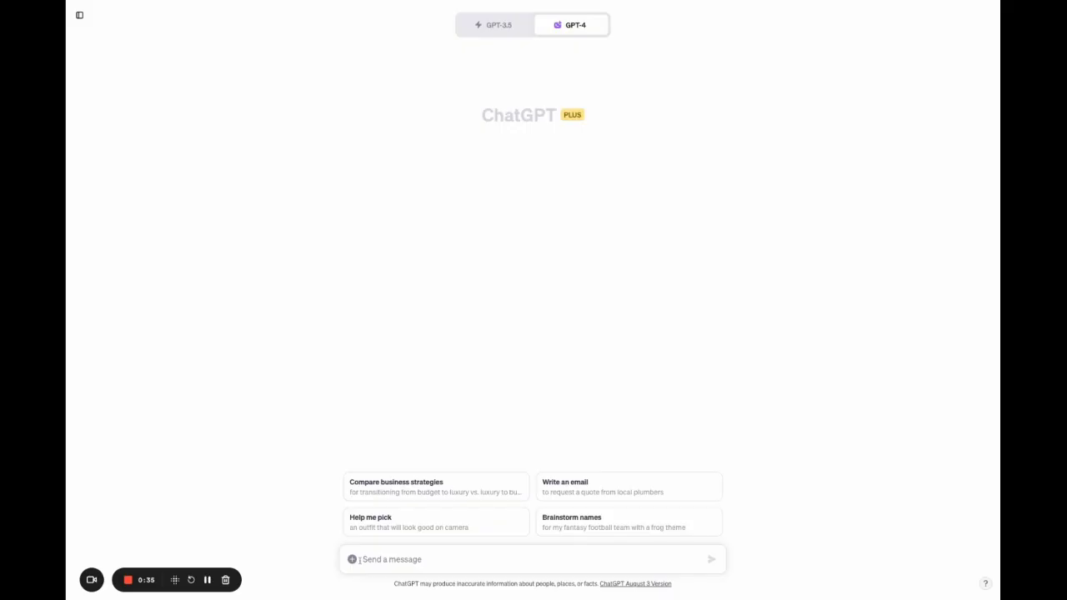
pyautogui.moveTo(352, 559)
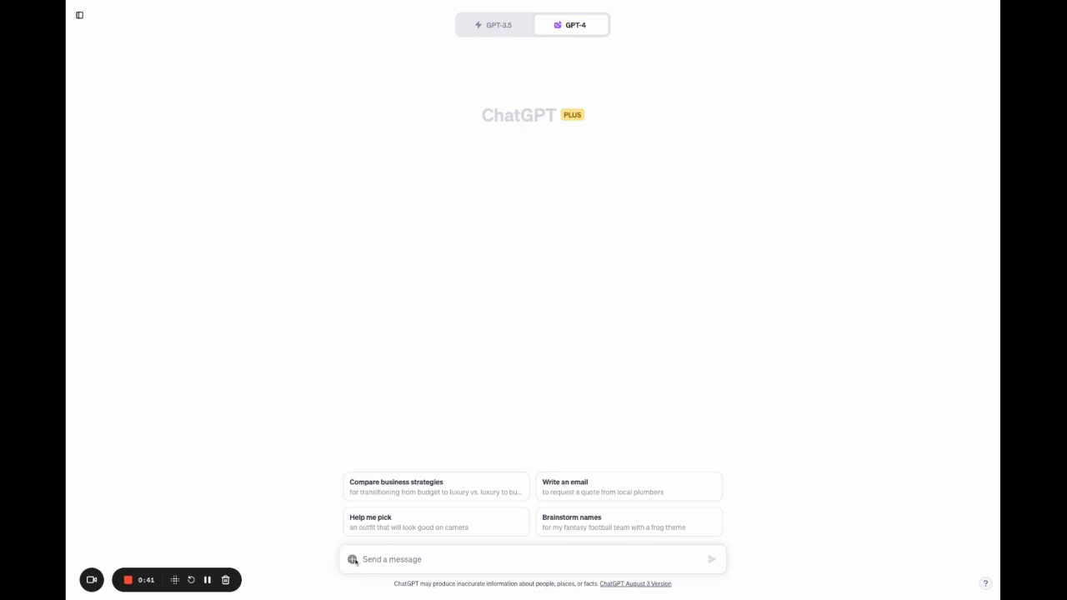
# Step: Attach marketing_campaign.csv and type a request for Python code that visualizes interesting graphs
pyautogui.click(351, 559)
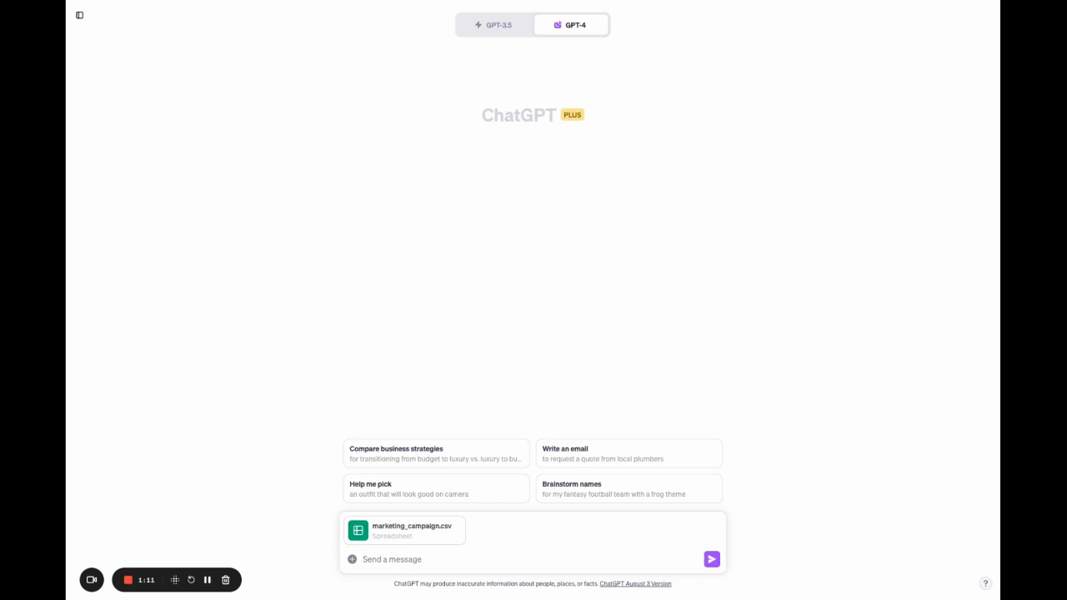
pyautogui.write('Can you please write some python code to visualize interesting graphs from this dataset')
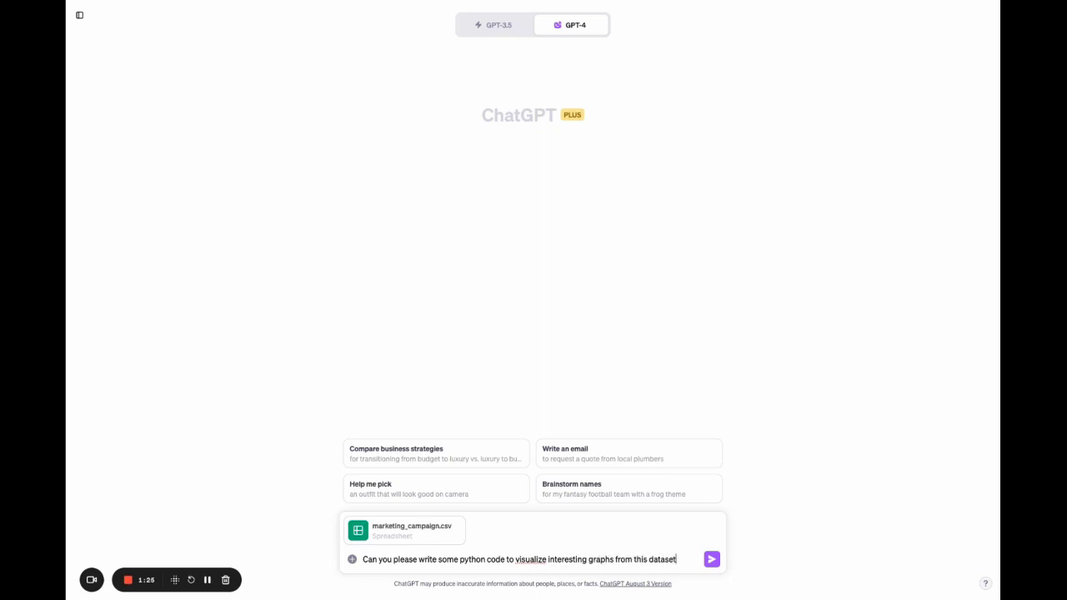
# Step: Send the request, reveal the code, and review the demographic, spending and web-visit charts
pyautogui.click(711, 559)
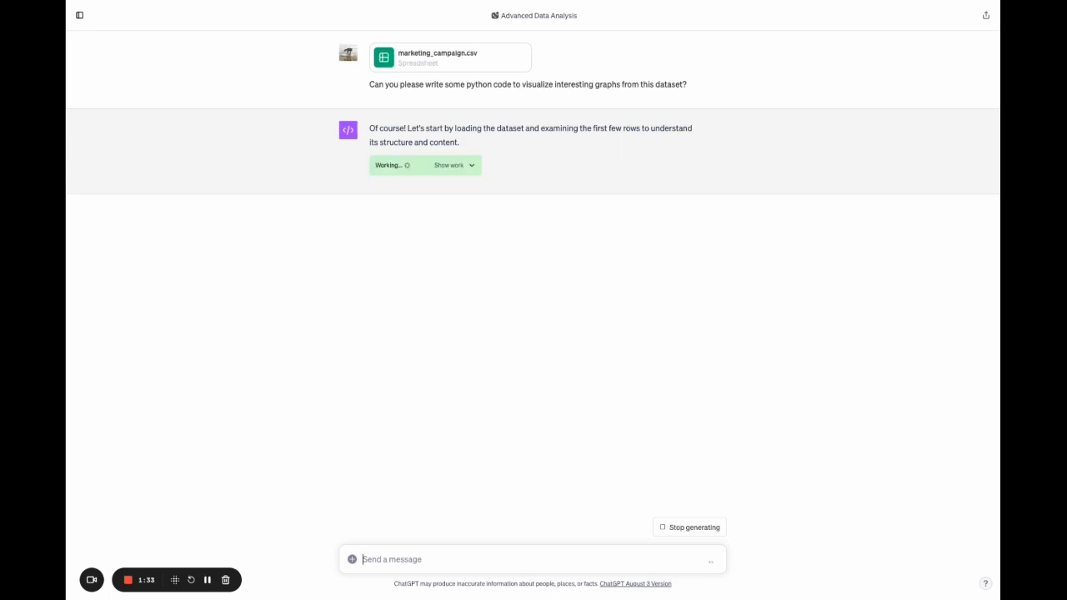
pyautogui.moveTo(498, 533)
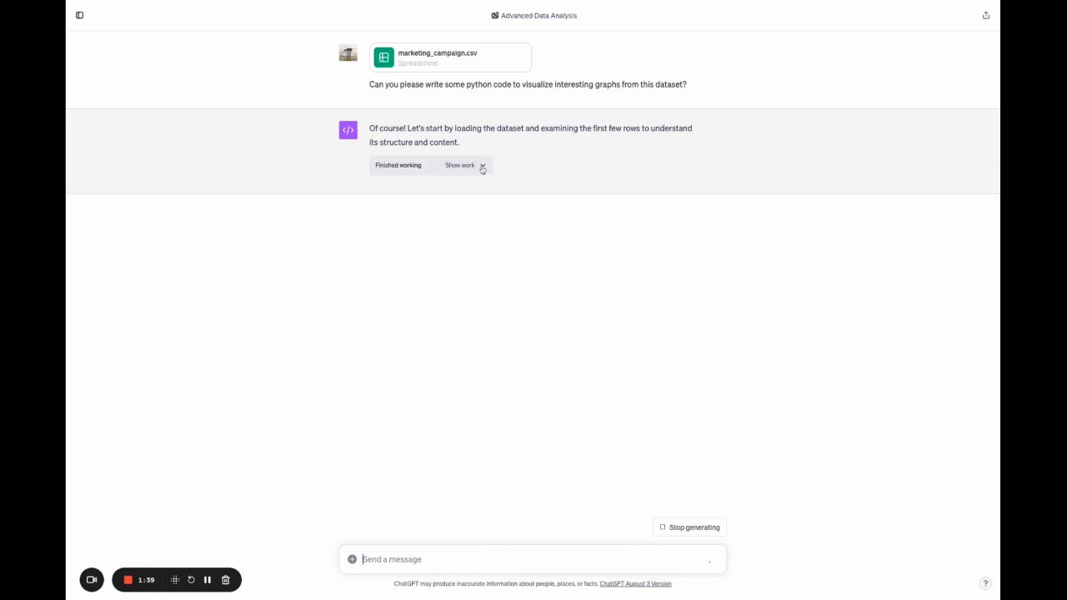
pyautogui.click(459, 165)
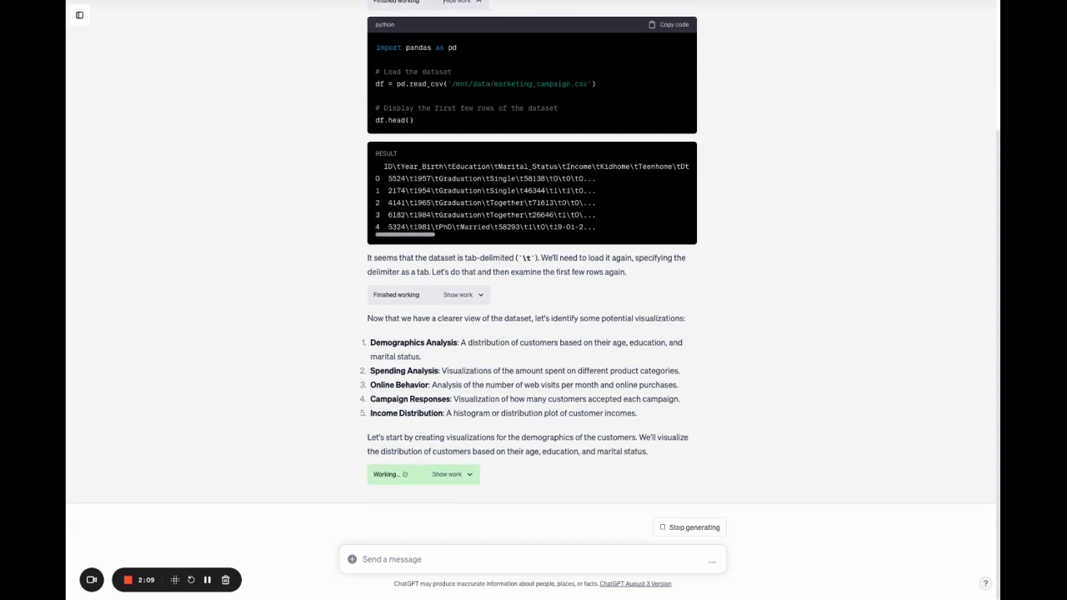
pyautogui.scroll(-3)
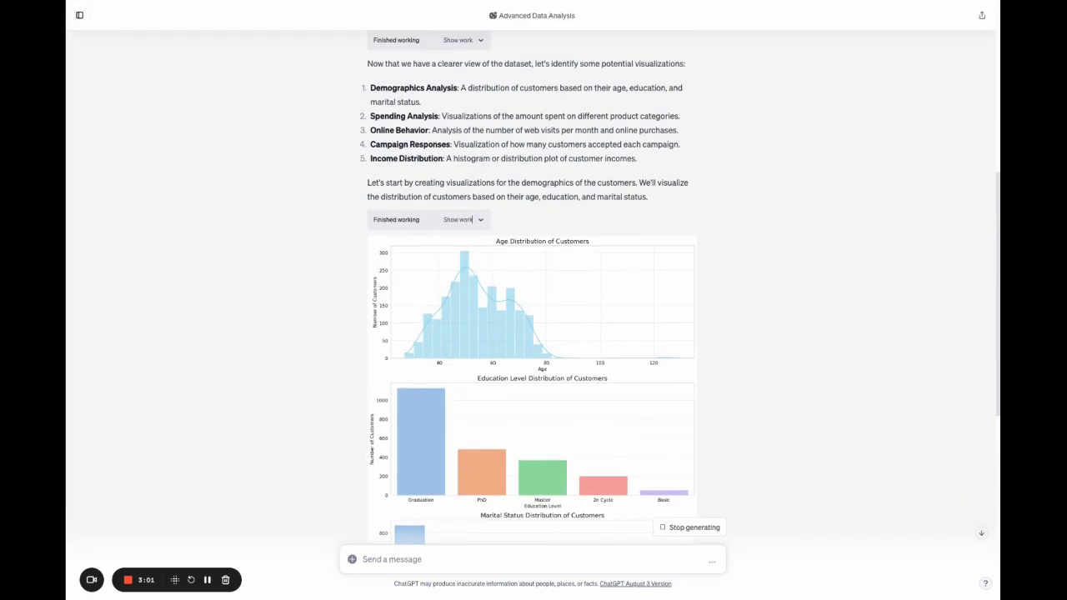
pyautogui.scroll(-3)
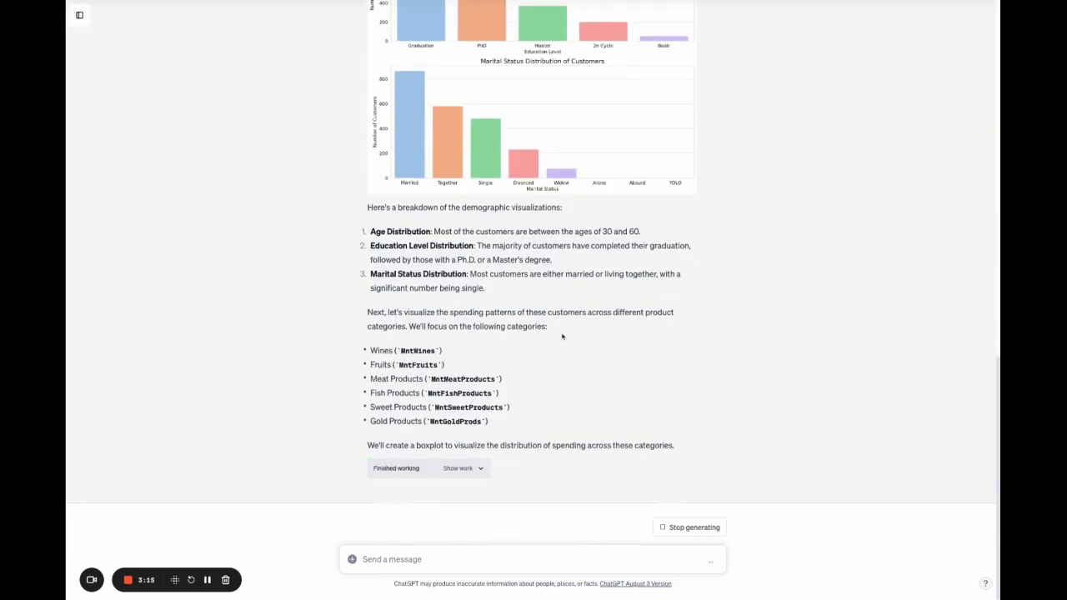
pyautogui.scroll(-3)
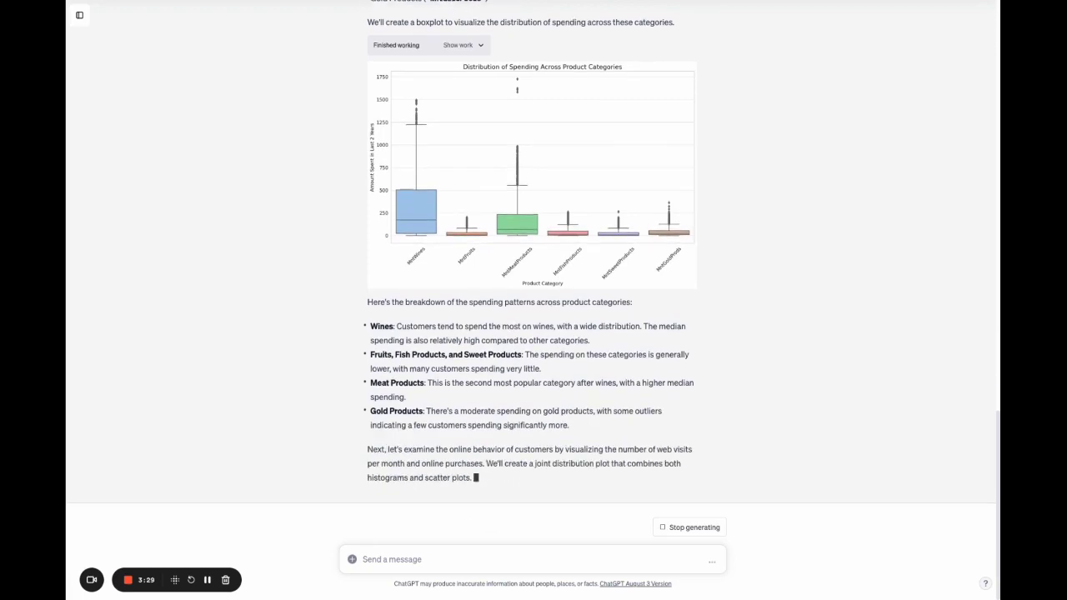
pyautogui.scroll(-3)
pyautogui.write('I think')
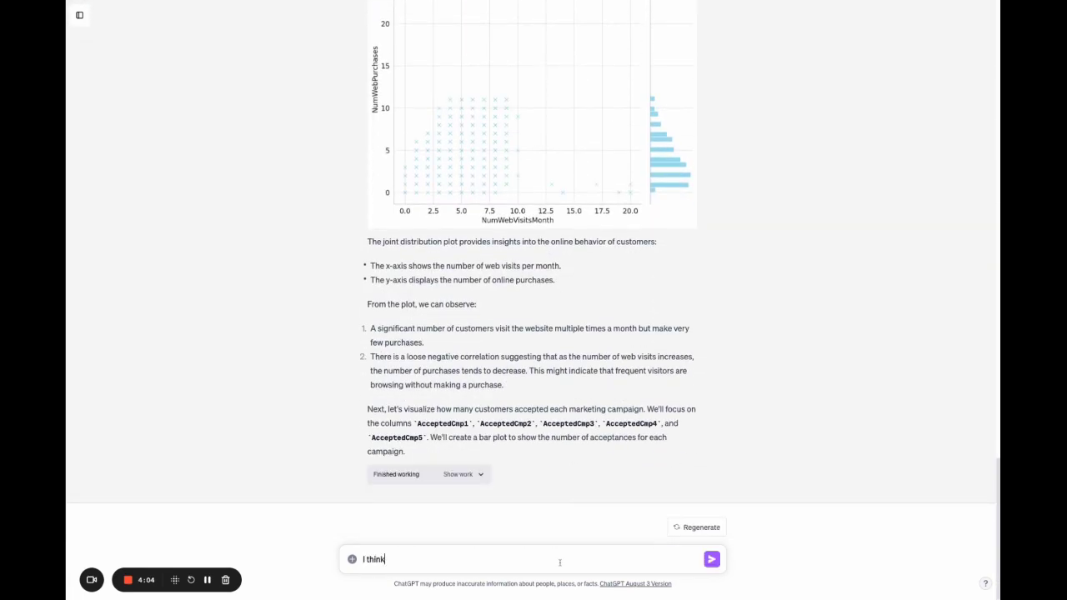
# Step: Ask ChatGPT to aggregate all the Python code, then review its consolidated script
pyautogui.write('we have enough g')
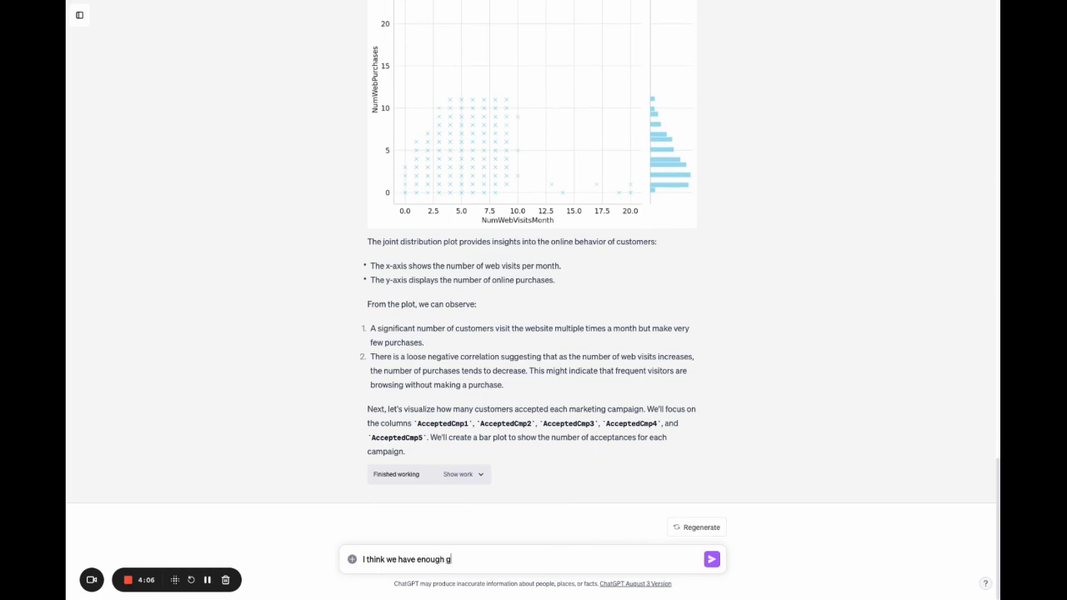
pyautogui.write('raphs for now. C')
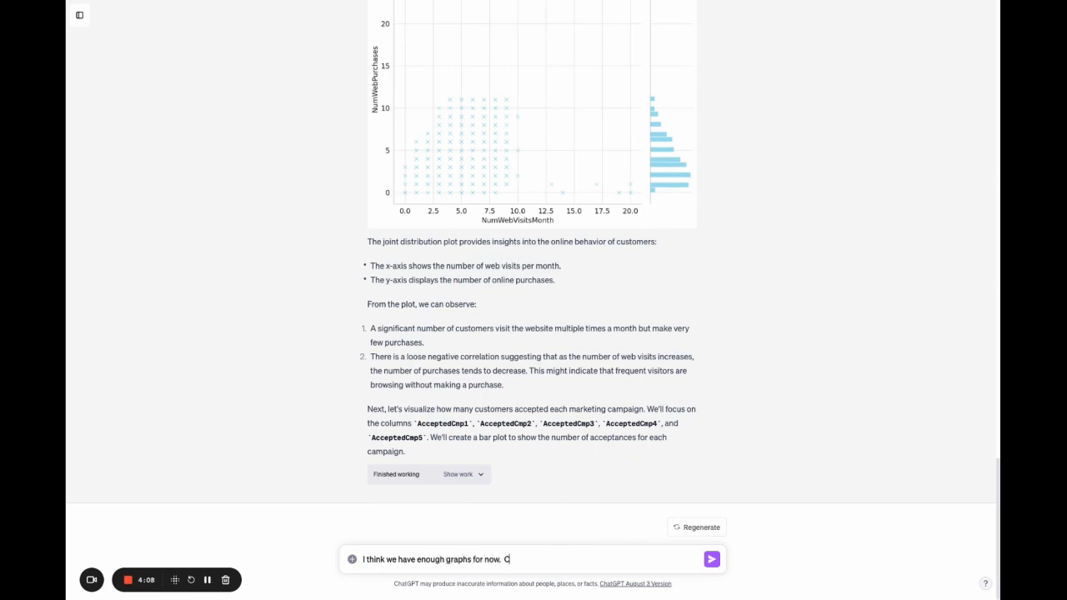
pyautogui.write('an you')
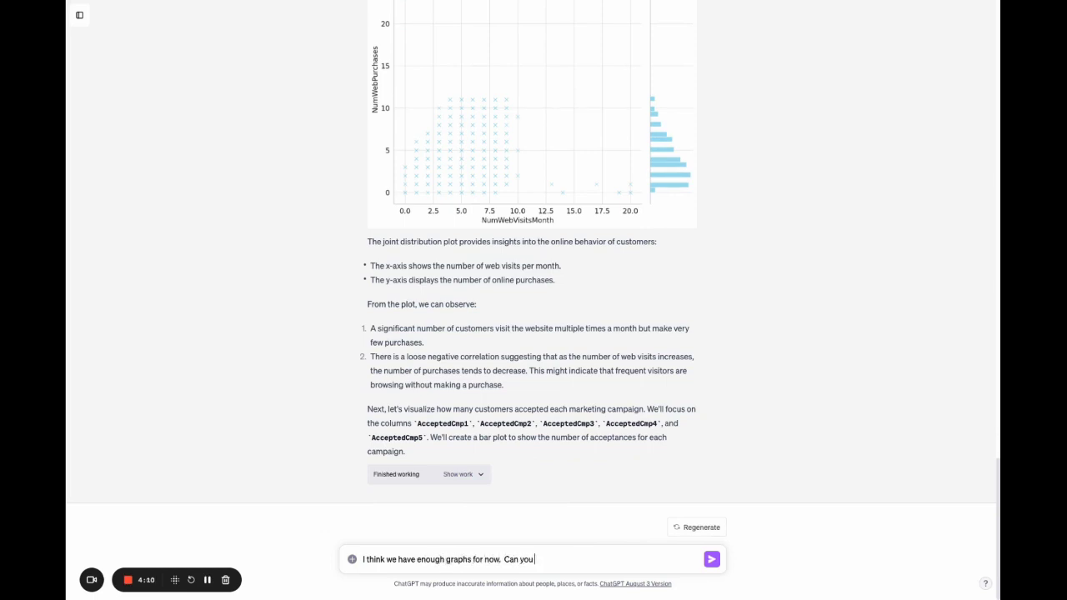
pyautogui.write('aggregate')
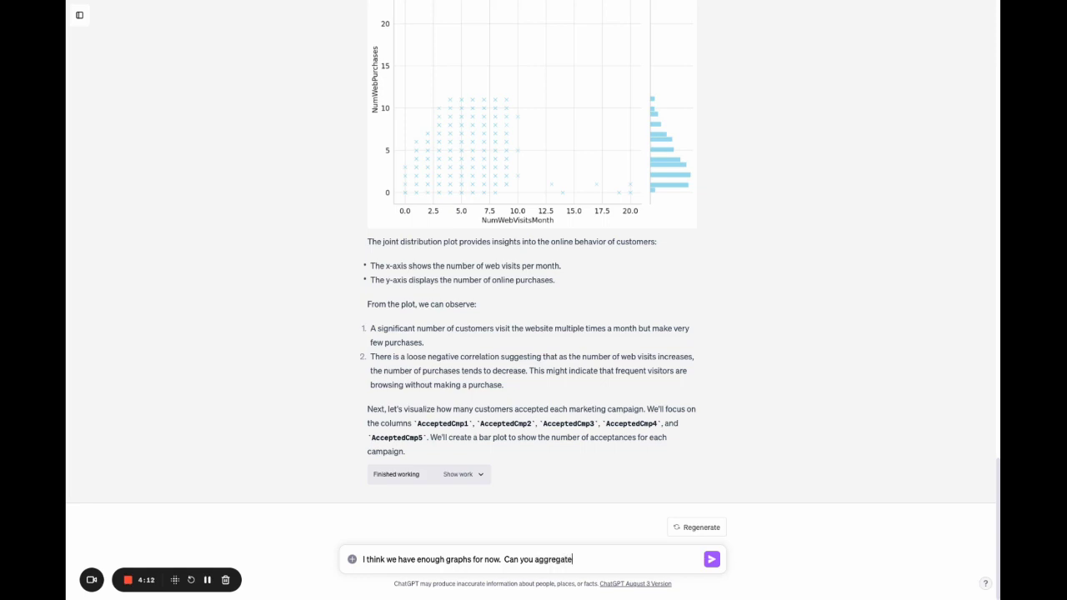
pyautogui.write('all of the python')
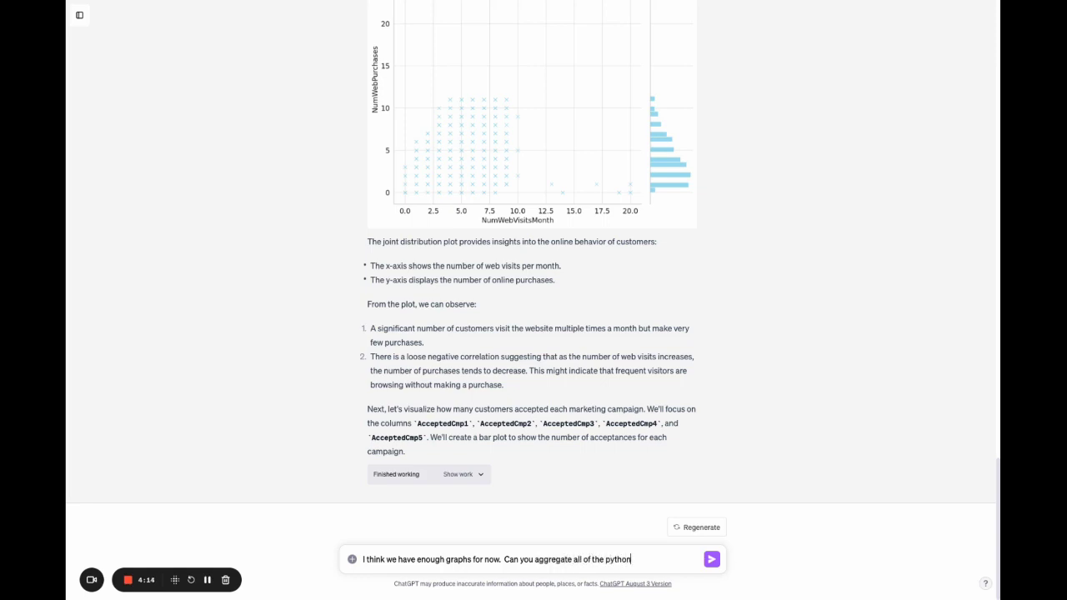
pyautogui.write('code and')
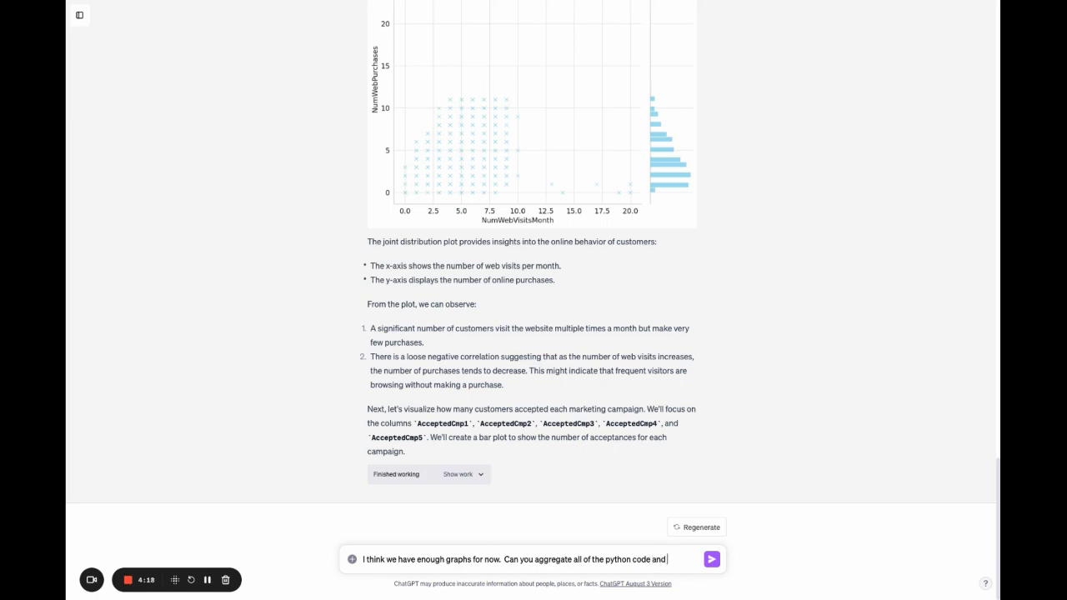
pyautogui.write('give it to me')
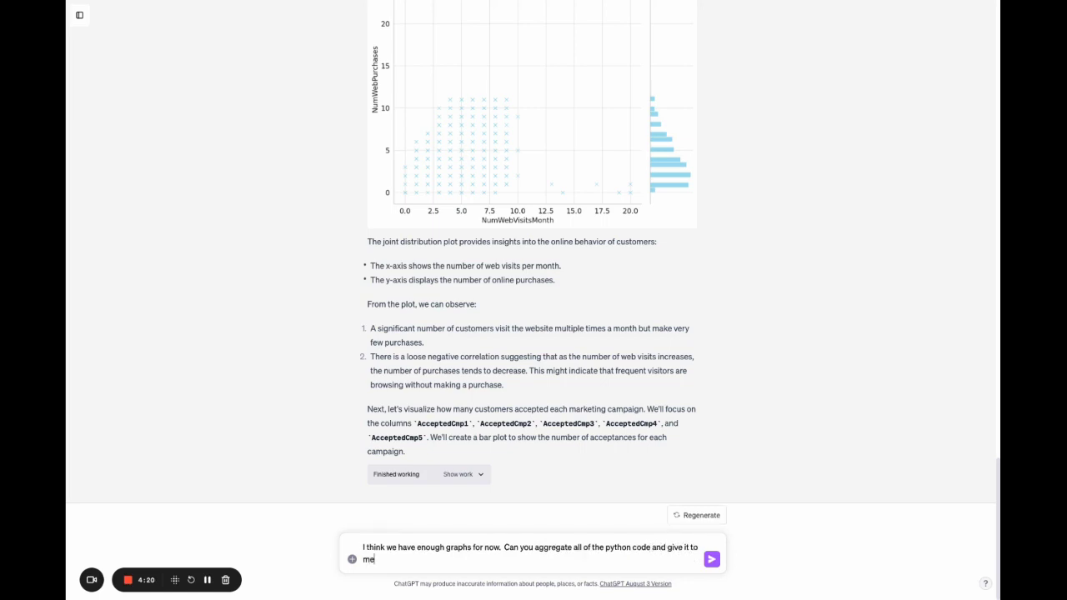
pyautogui.click(711, 558)
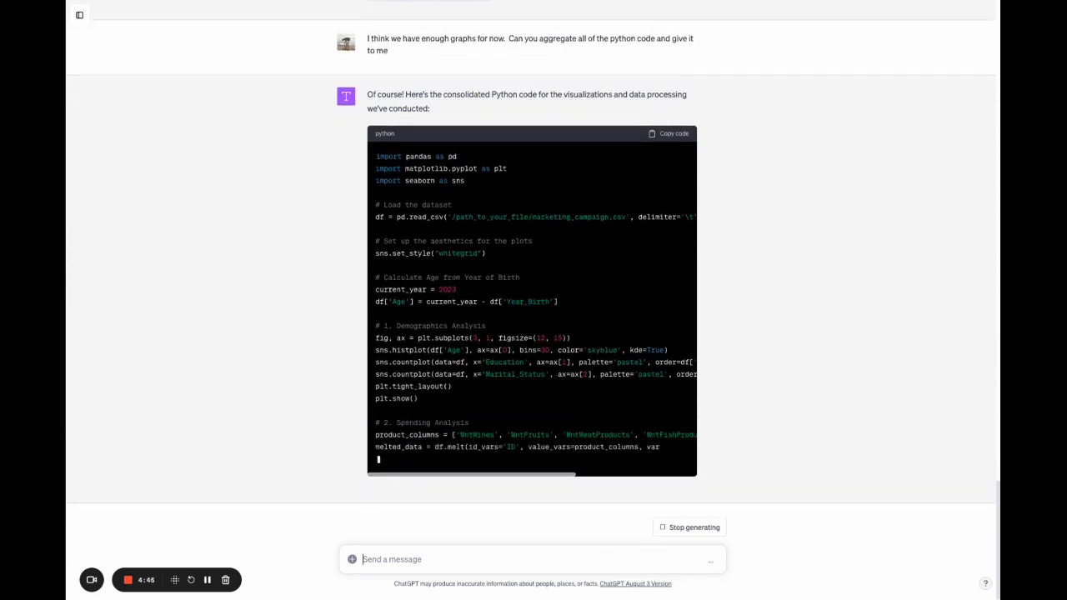
pyautogui.scroll(-3)
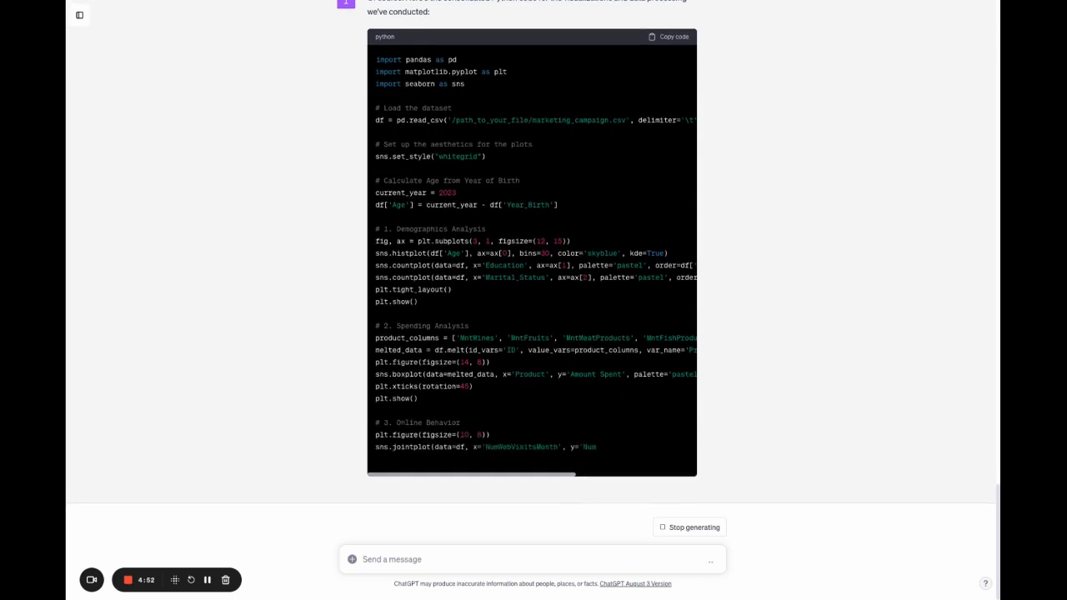
pyautogui.scroll(-3)
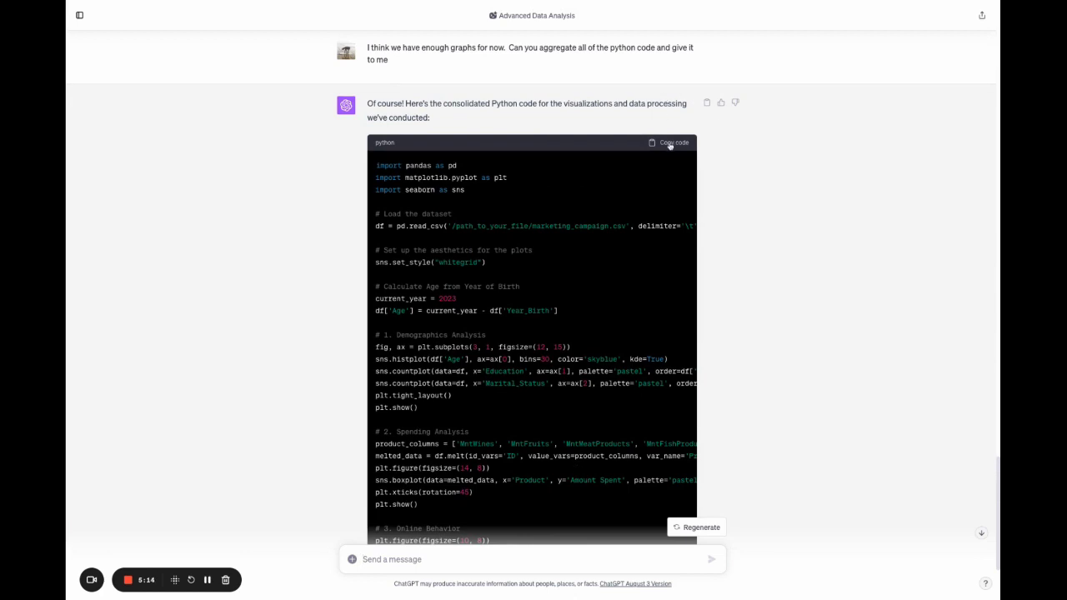
# Step: Copy the consolidated code and create a new blank Colab notebook, Untitled4.ipynb
pyautogui.click(670, 142)
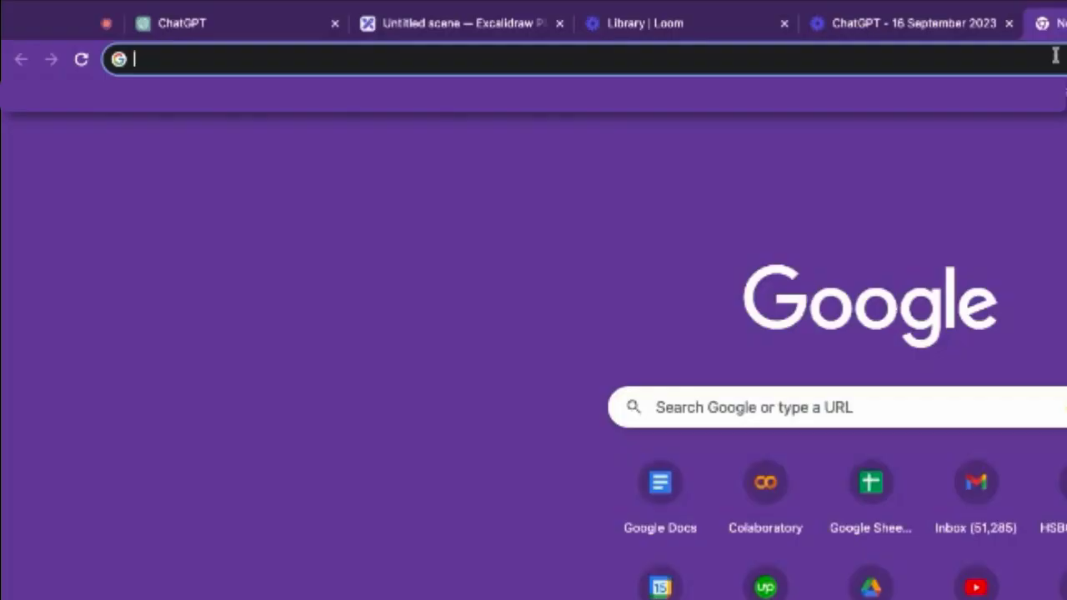
pyautogui.write('colab.research.google.com')
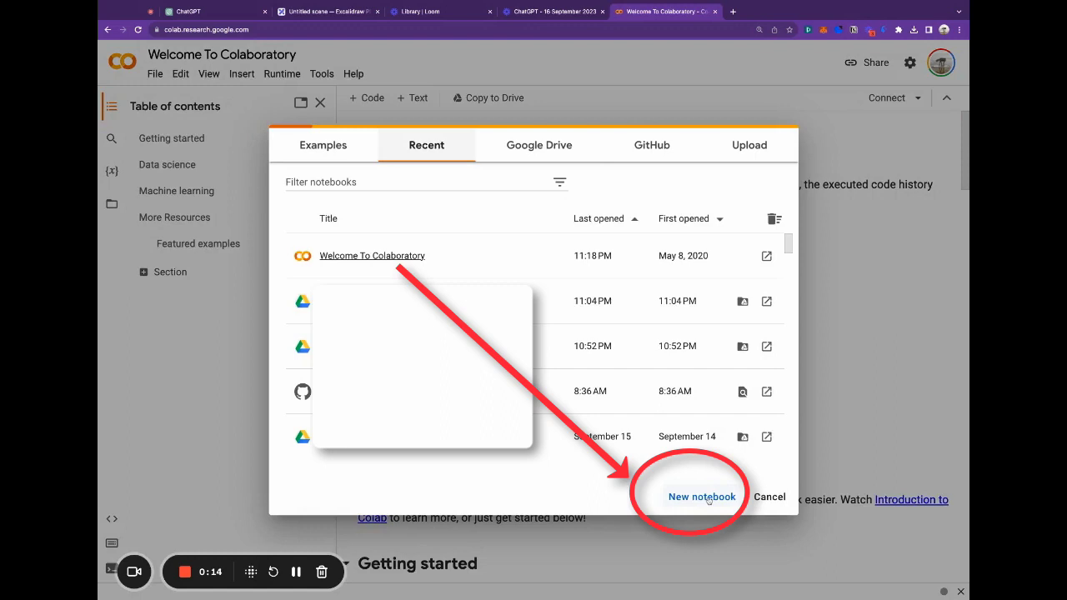
pyautogui.click(701, 496)
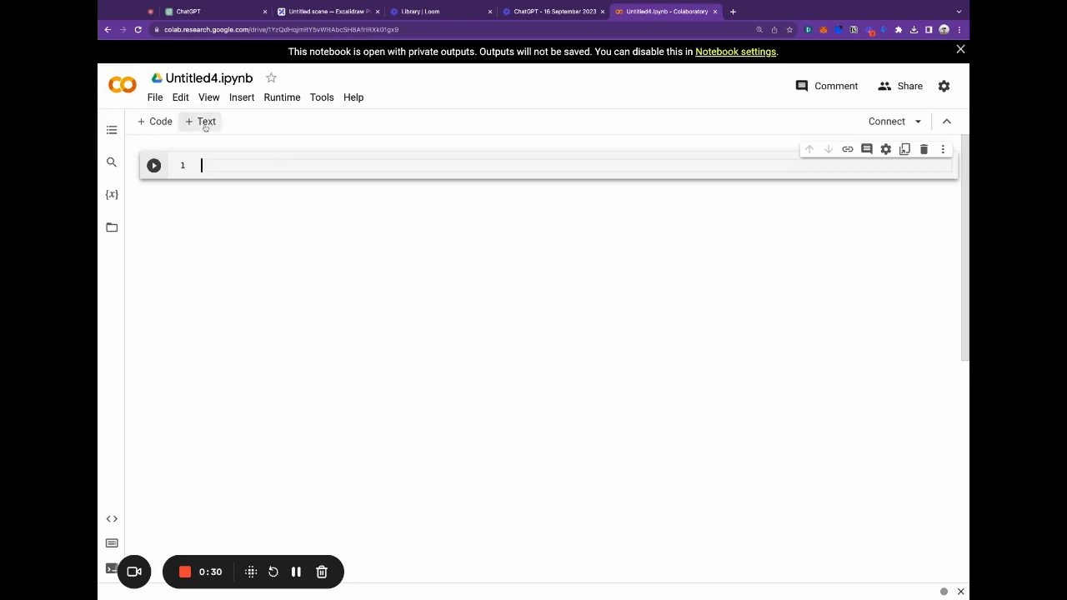
# Step: Add an 'Insights into our supermarket shoppers' heading, run the script, and inspect the FileNotFoundError
pyautogui.click(201, 121)
pyautogui.write('#')
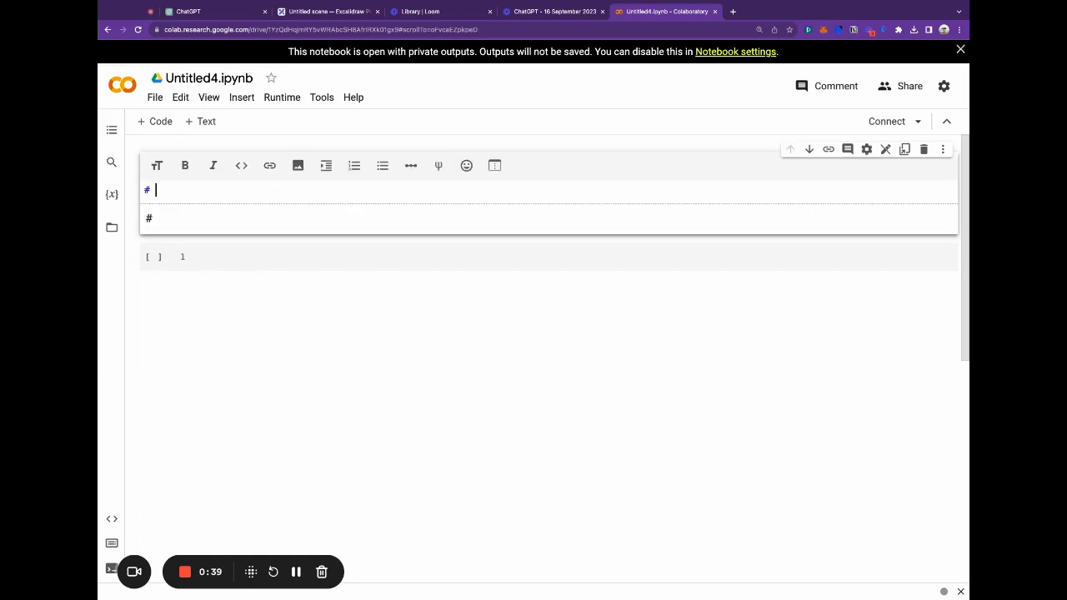
pyautogui.write('Insights into our supermarket shoppers')
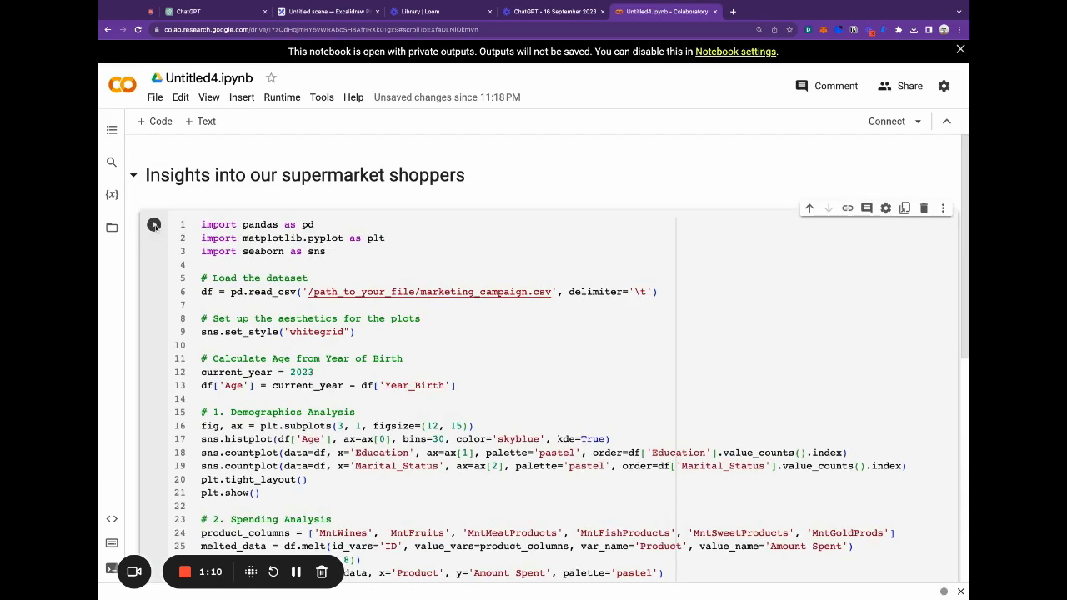
pyautogui.click(153, 224)
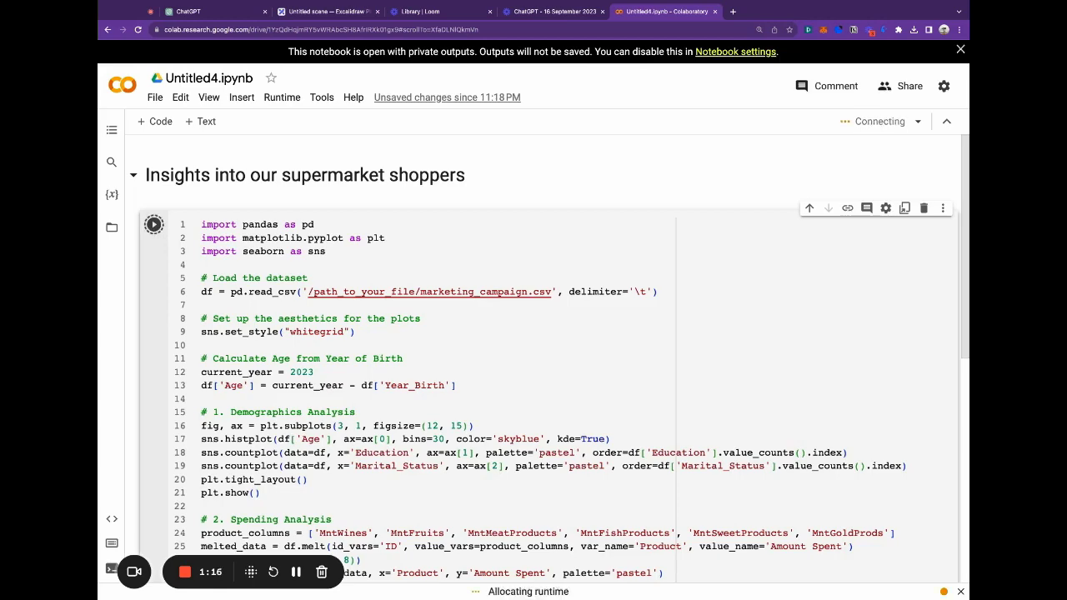
pyautogui.click(154, 148)
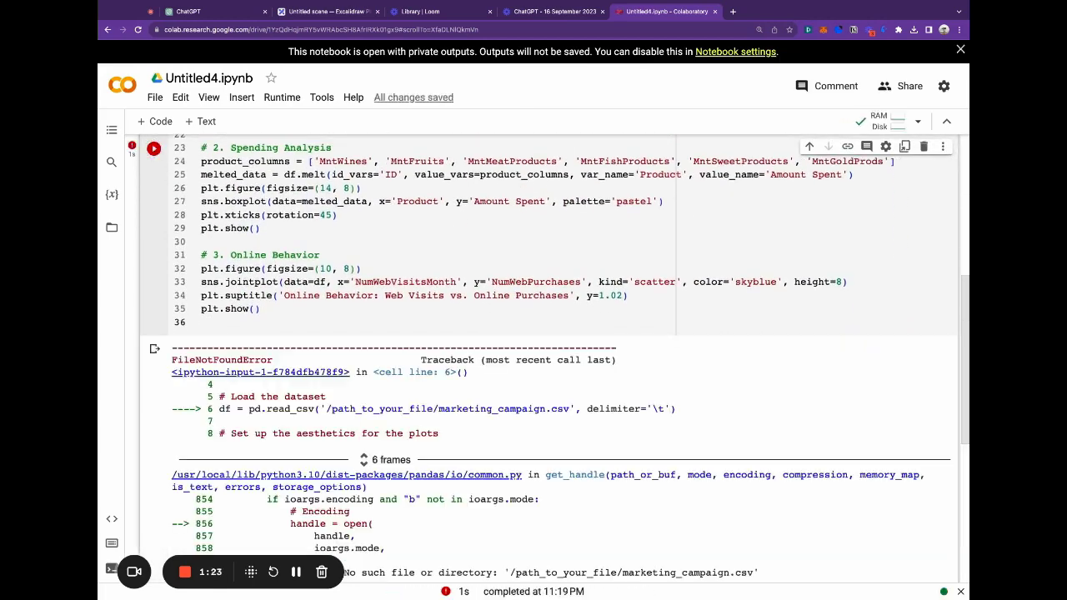
pyautogui.scroll(-3)
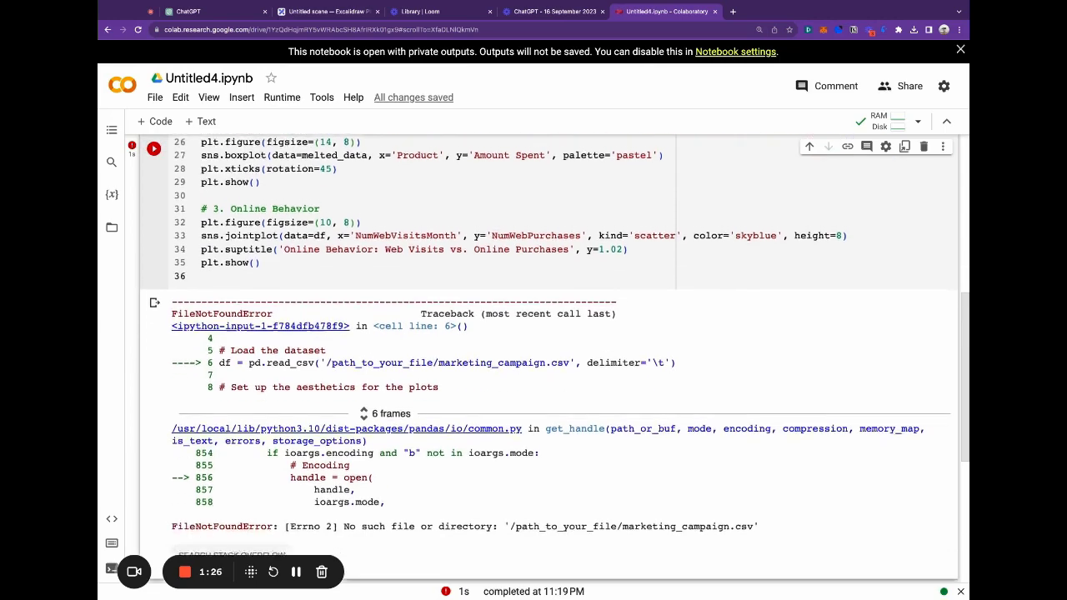
pyautogui.scroll(-3)
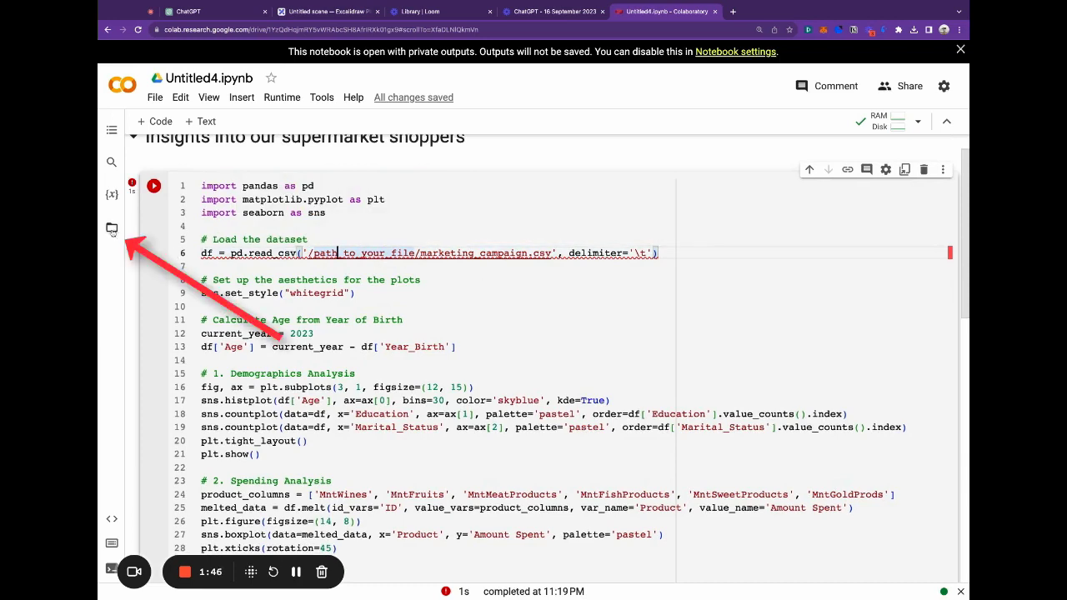
# Step: Upload marketing_campaign.csv in the Files sidebar, accept the warning, and add a data folder
pyautogui.click(111, 228)
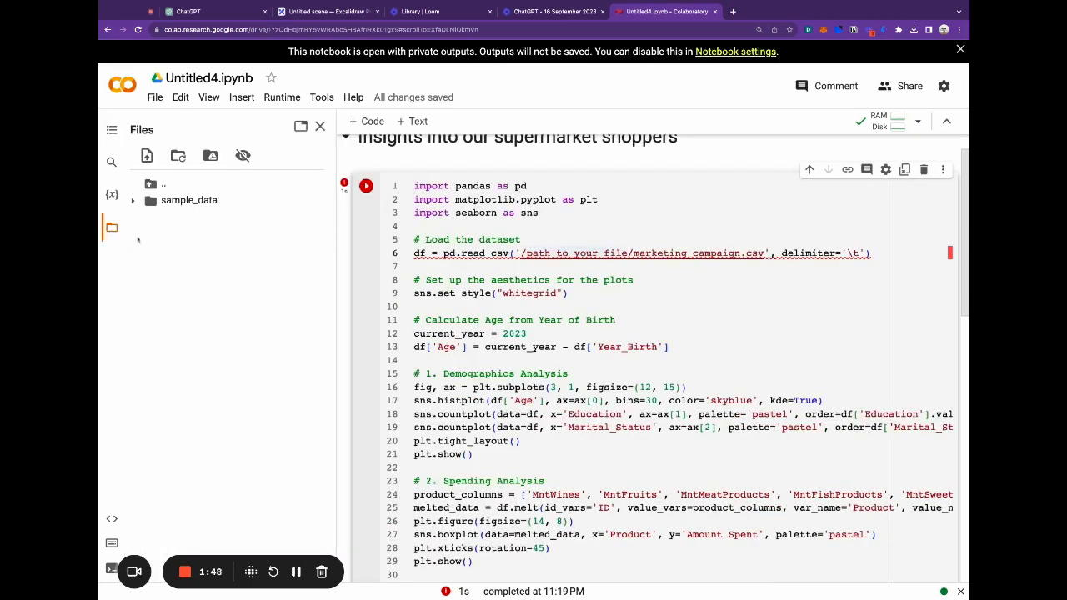
pyautogui.moveTo(236, 242)
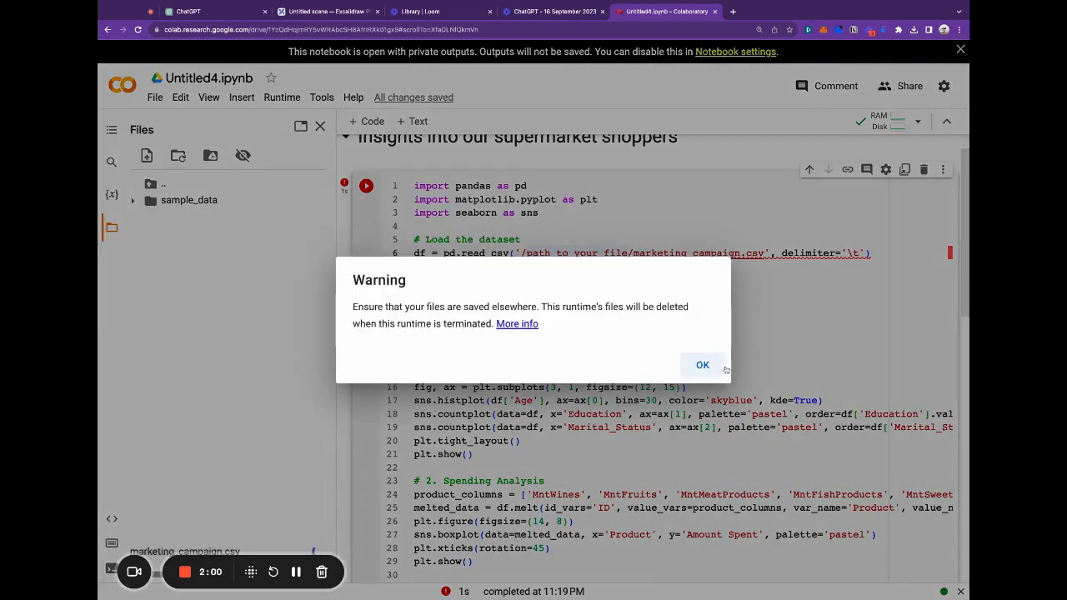
pyautogui.click(701, 365)
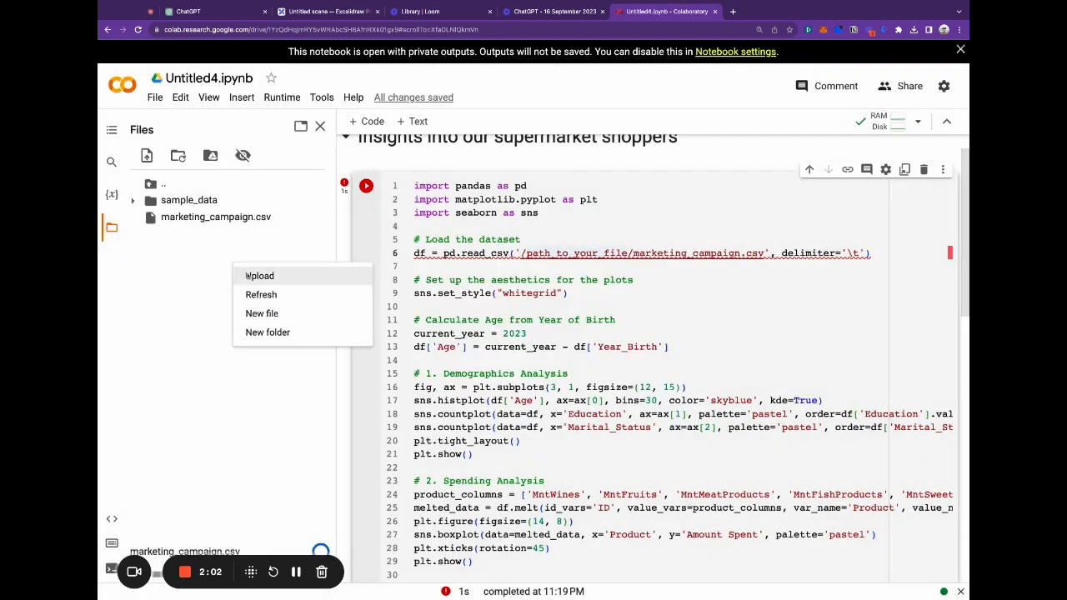
pyautogui.moveTo(262, 313)
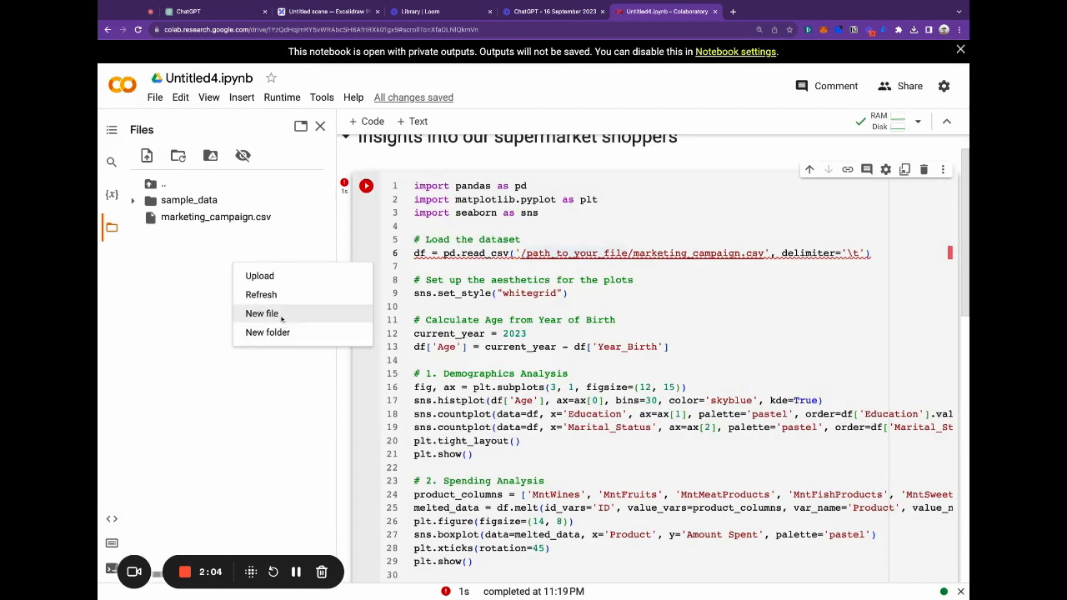
pyautogui.click(268, 332)
pyautogui.write('data')
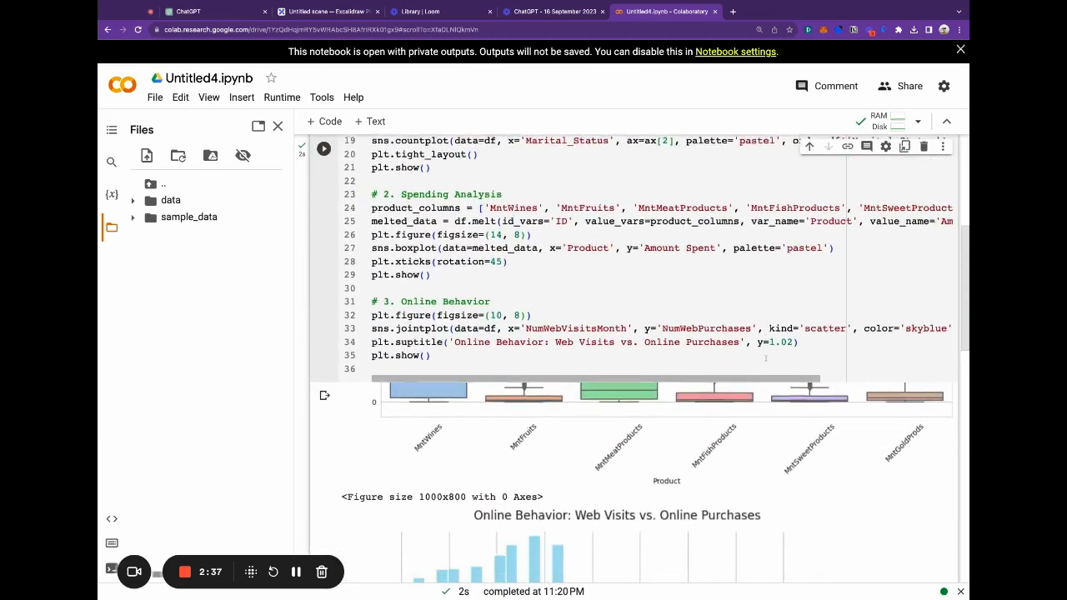
# Step: Scroll through the age histogram, product spending boxplot and online behaviour charts
pyautogui.scroll(-3)
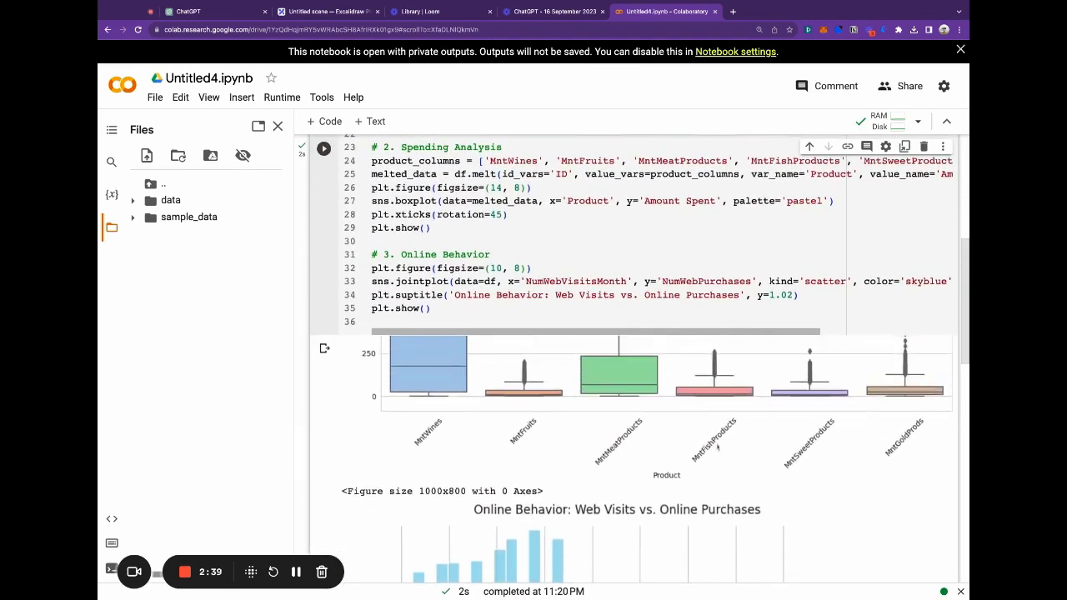
pyautogui.scroll(-3)
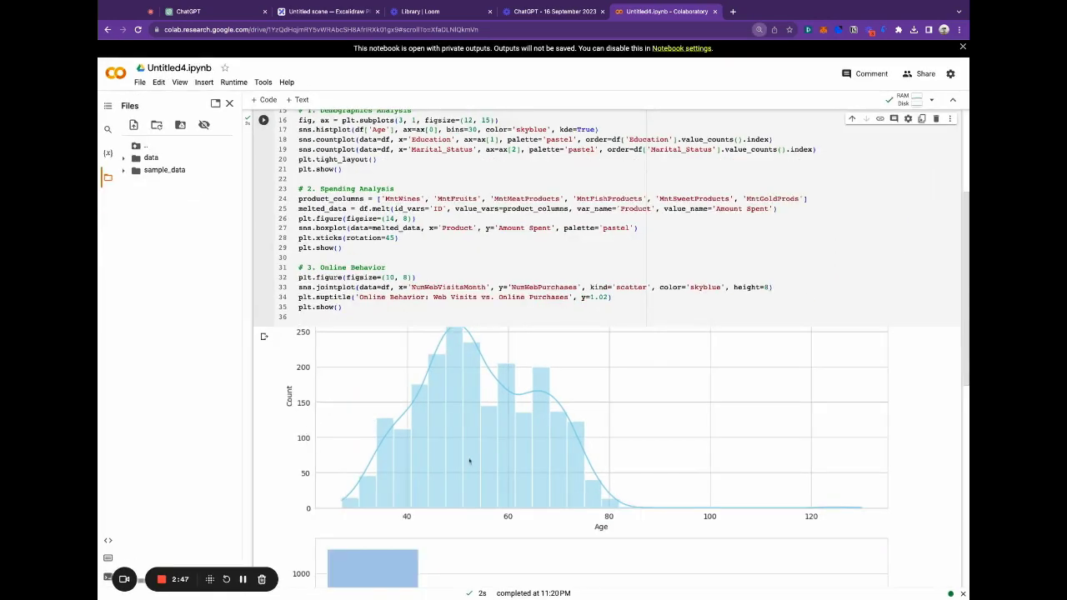
pyautogui.scroll(-3)
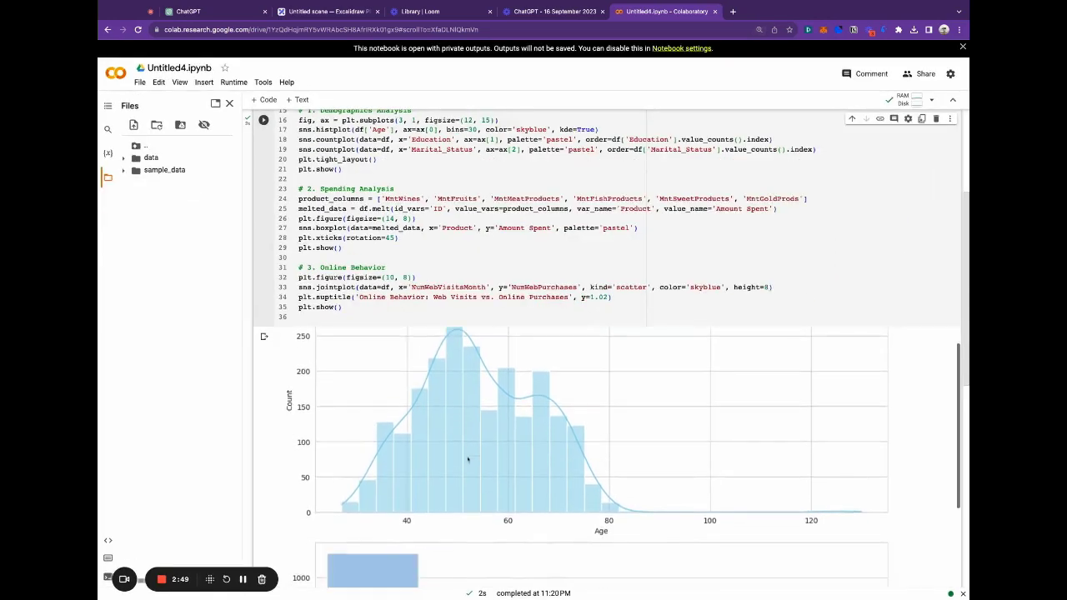
pyautogui.scroll(-3)
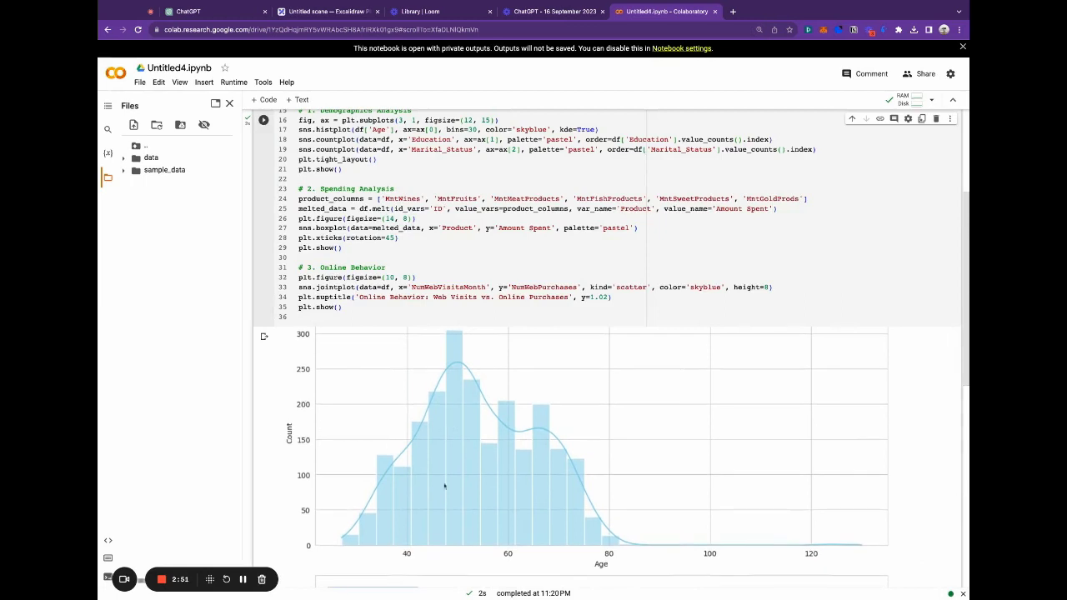
pyautogui.moveTo(625, 510)
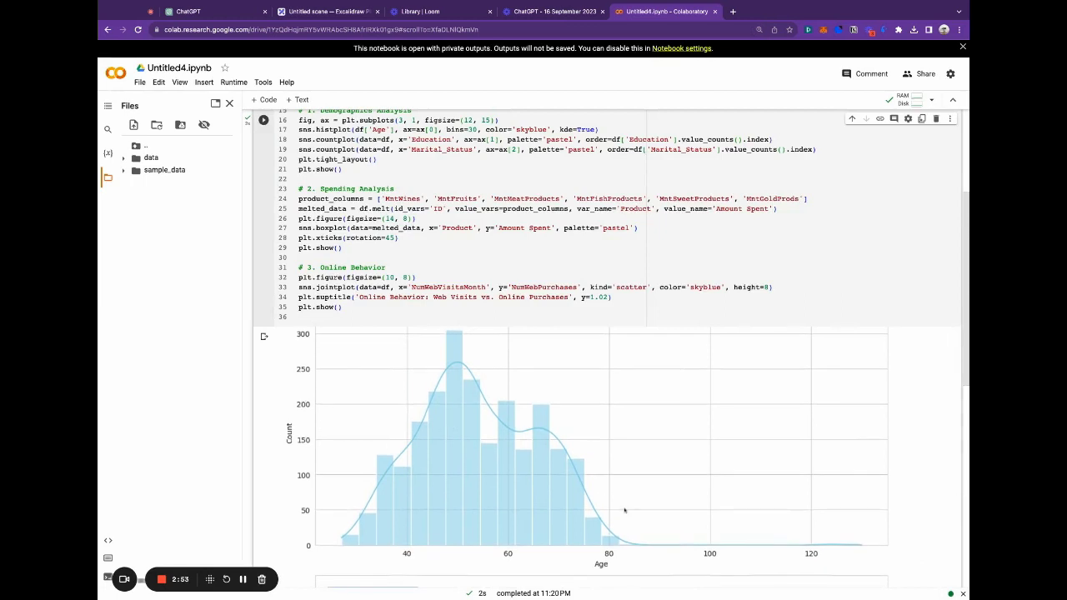
pyautogui.moveTo(594, 511)
pyautogui.write('10')
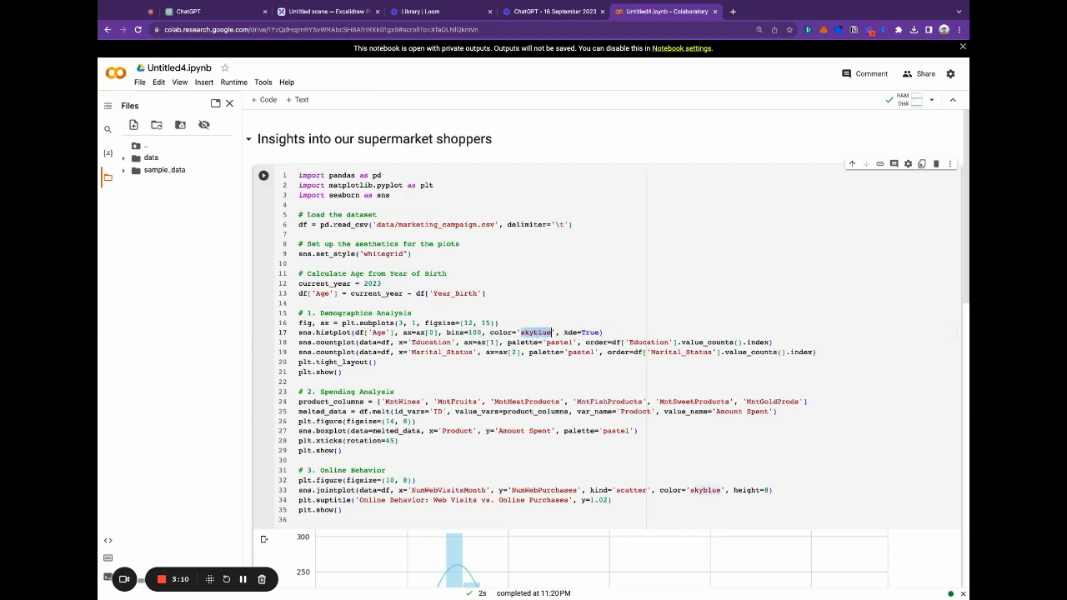
# Step: Change the age histogram colour from skyblue to red with 100 bins and view the result
pyautogui.write('red')
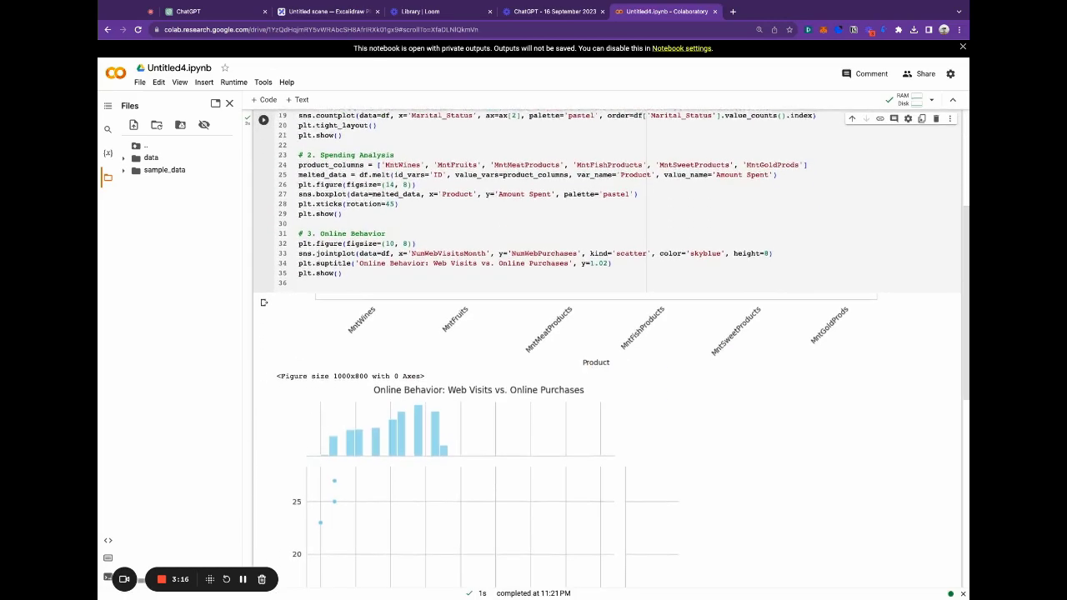
pyautogui.scroll(-3)
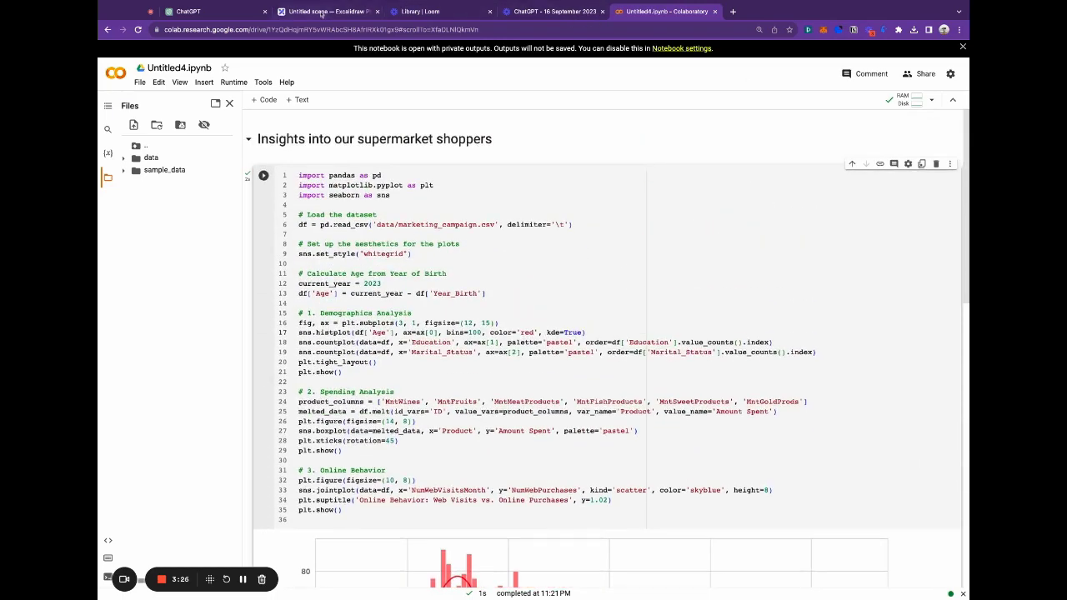
pyautogui.click(325, 11)
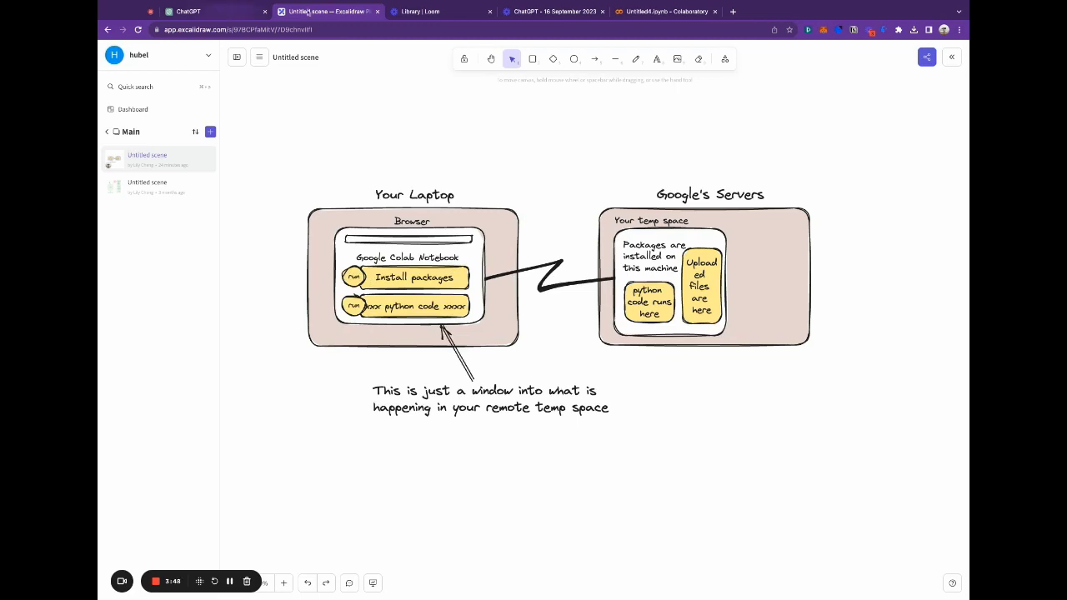
pyautogui.click(664, 11)
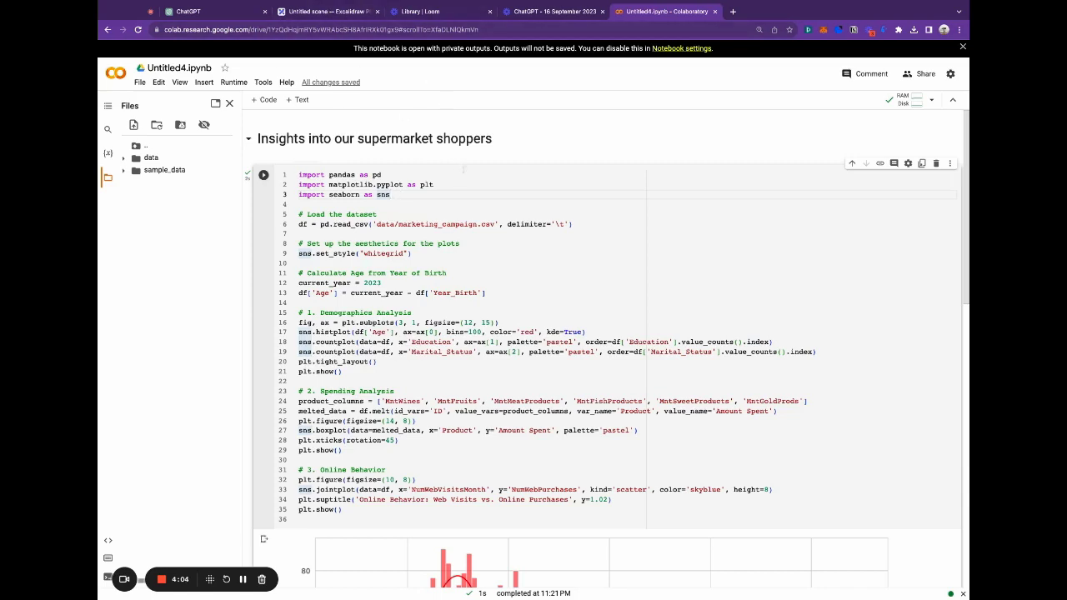
# Step: Switch to the Excalidraw diagram of the laptop browser linked to Google's servers
pyautogui.click(328, 11)
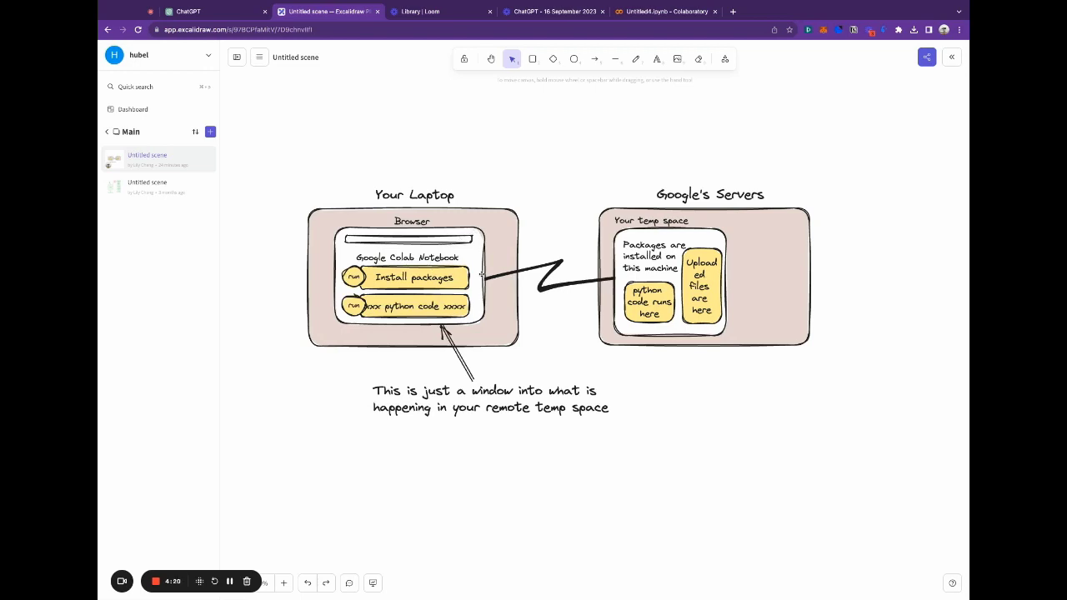
pyautogui.moveTo(478, 356)
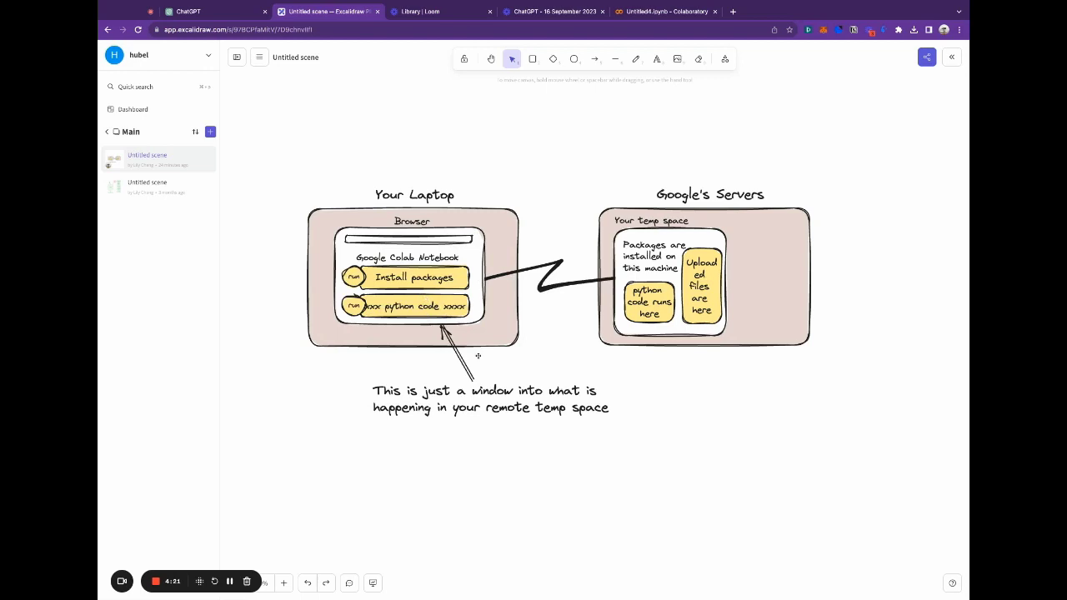
pyautogui.moveTo(517, 280)
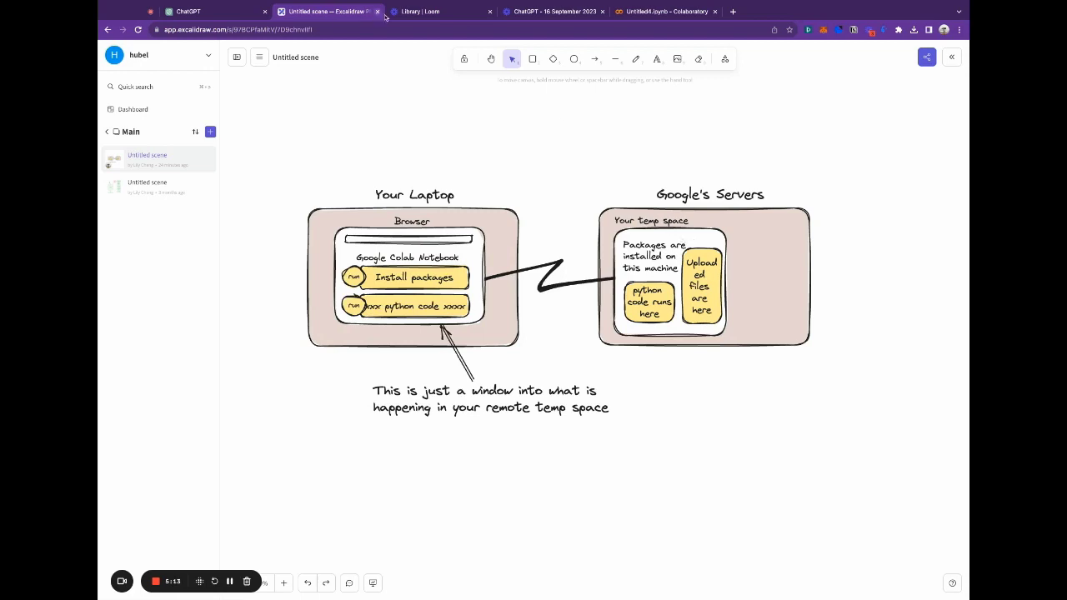
# Step: Return to Colab and rename Untitled4.ipynb to supermarket graphs.ipynb
pyautogui.click(664, 12)
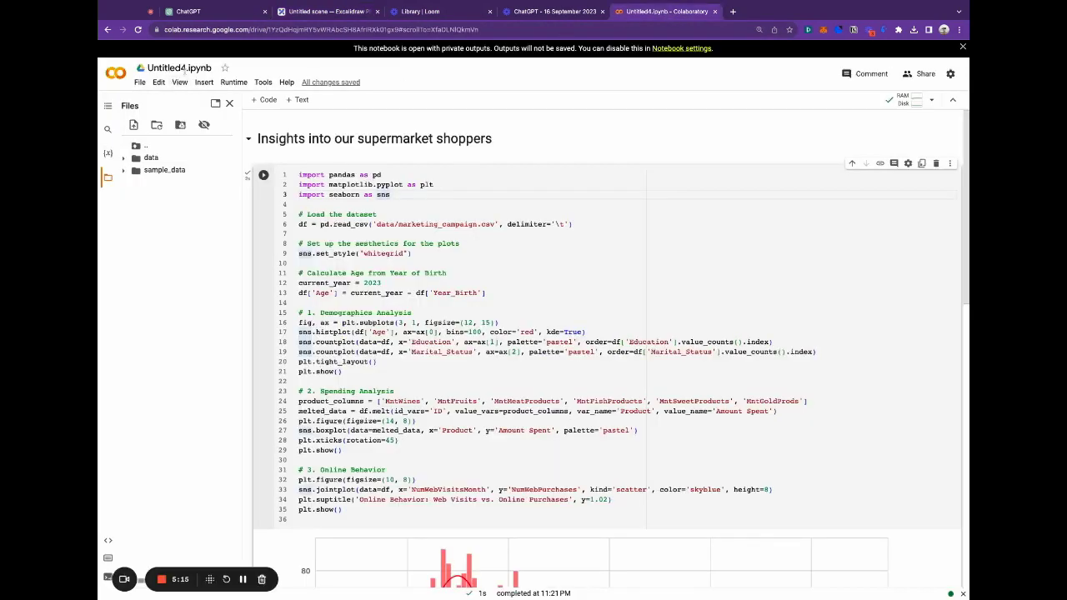
pyautogui.click(178, 68)
pyautogui.write('supermarket graphs')
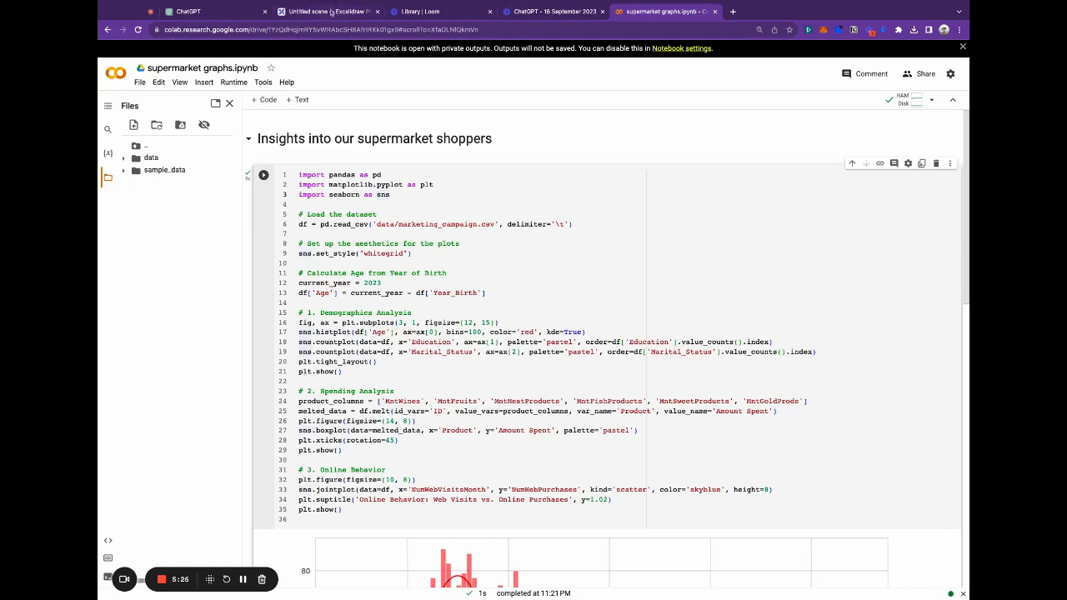
# Step: Show the Excalidraw diagram linking the laptop browser to Google's servers
pyautogui.click(325, 11)
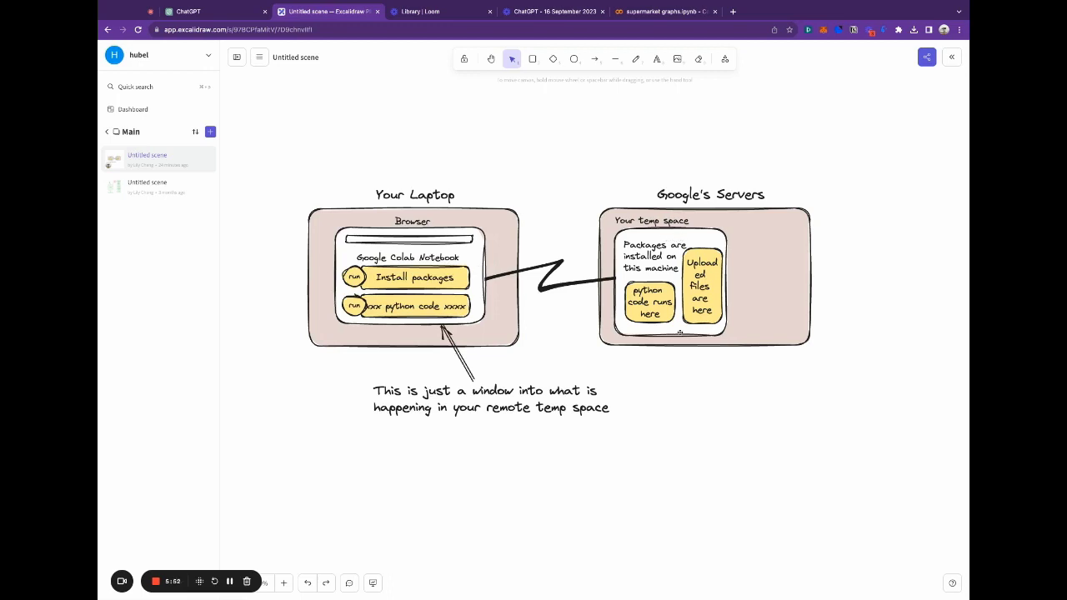
pyautogui.moveTo(626, 363)
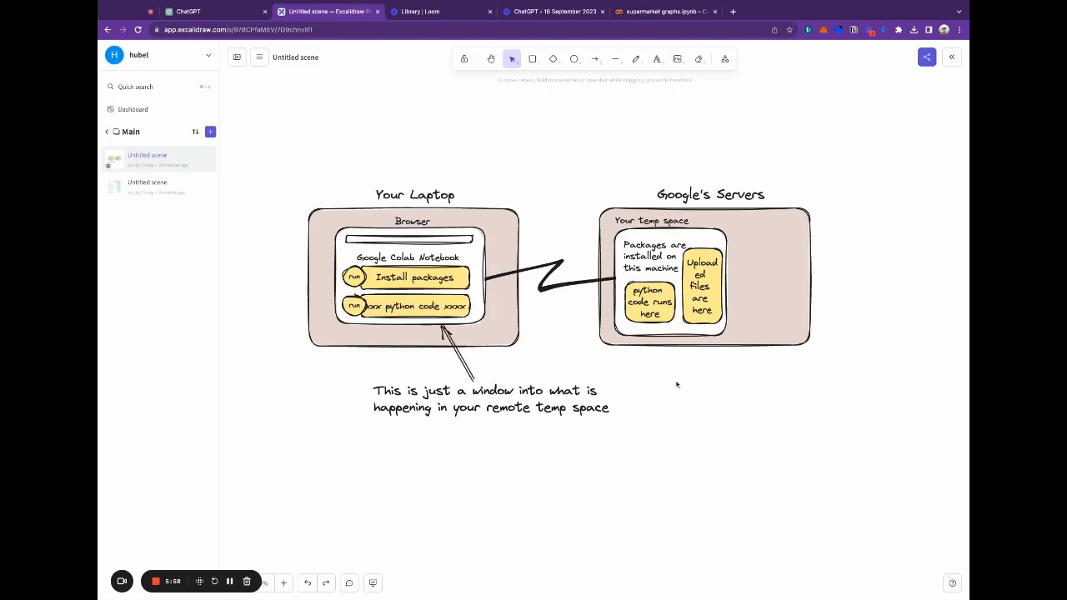
pyautogui.moveTo(649, 384)
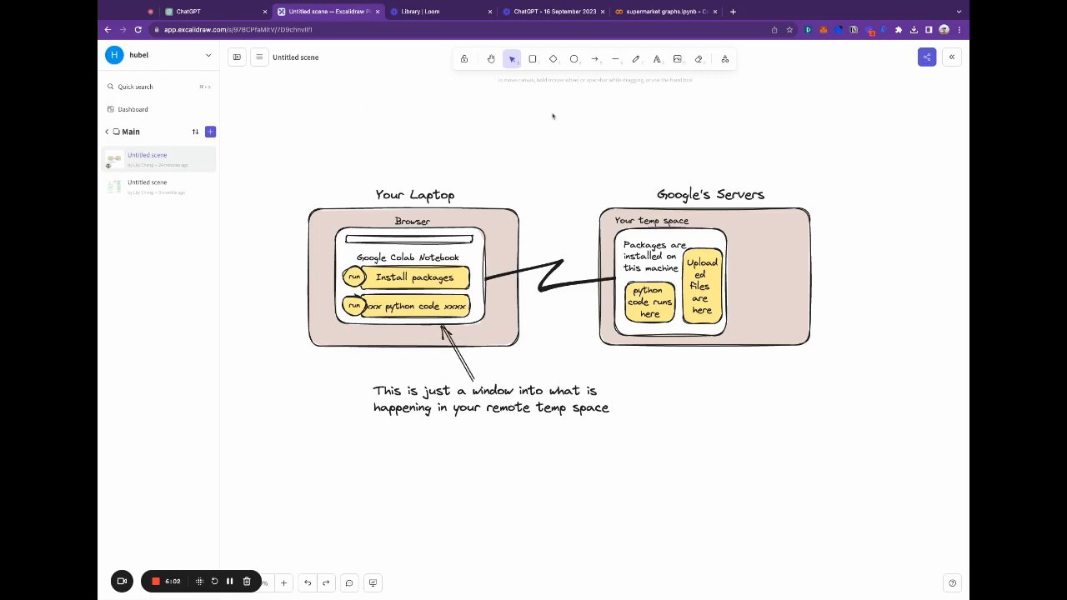
pyautogui.moveTo(273, 537)
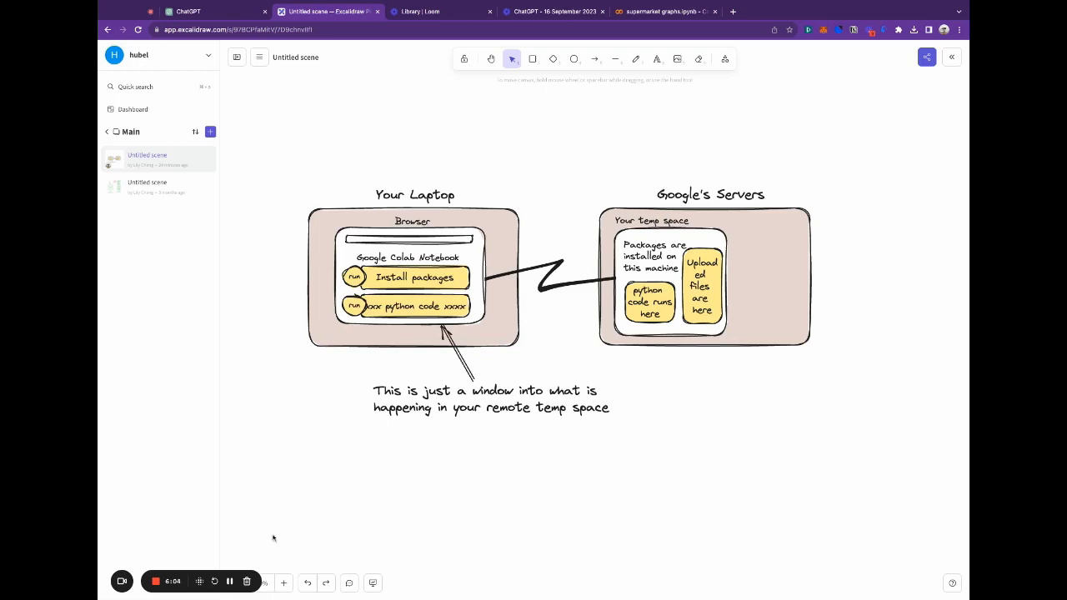